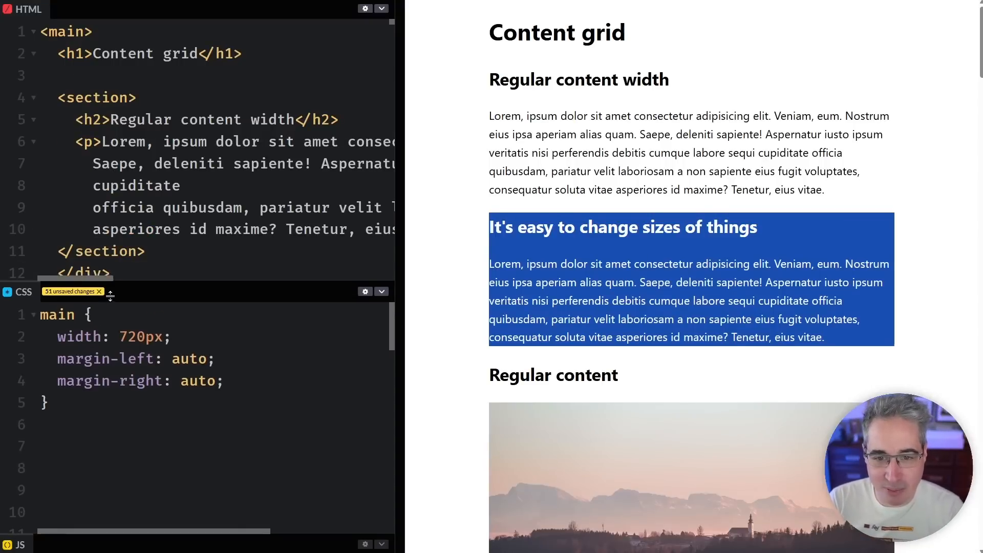
Enlarge the CSS editor so the whole 720px main rule with auto margins is visible.
{"action": "left_click", "coordinate": [30, 32]}
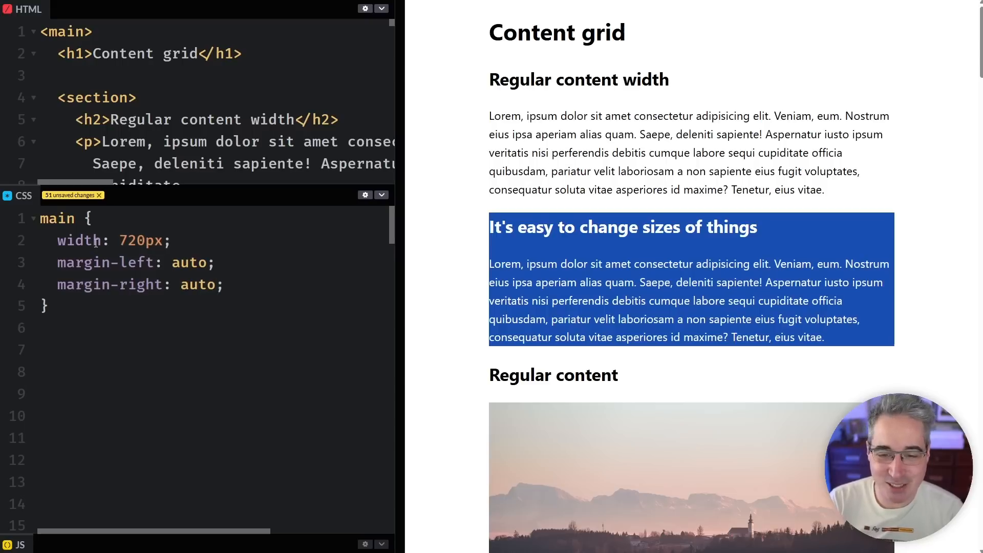
Rename the CSS selector from 'main' to '.wrapper'.
{"action": "double_click", "coordinate": [57, 218]}
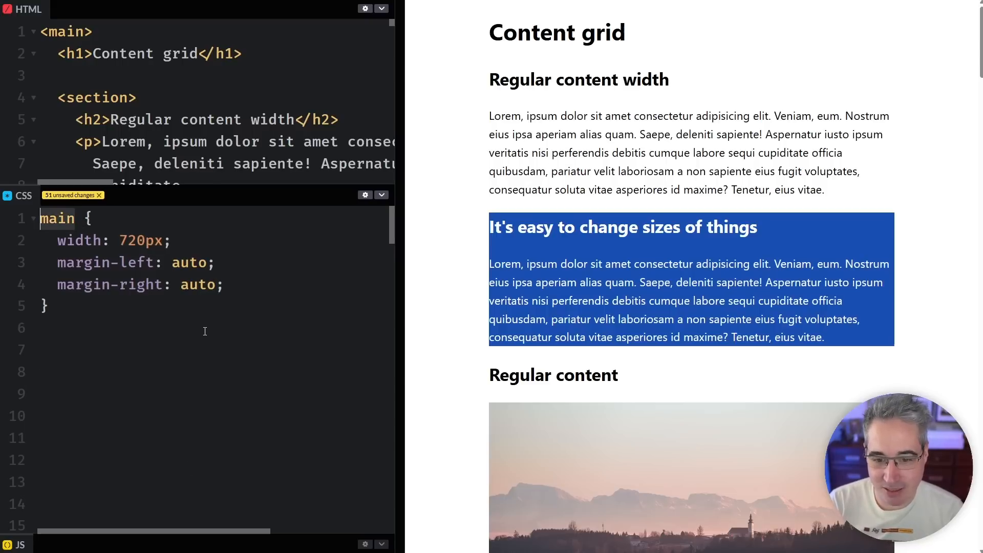
{"action": "key", "text": "Backspace"}
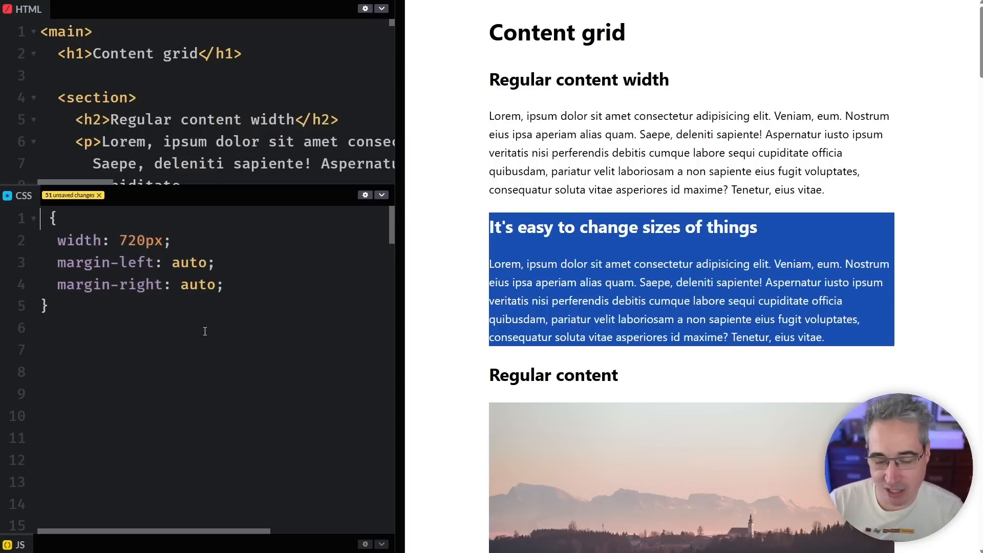
{"action": "type", "text": ".wrapper"}
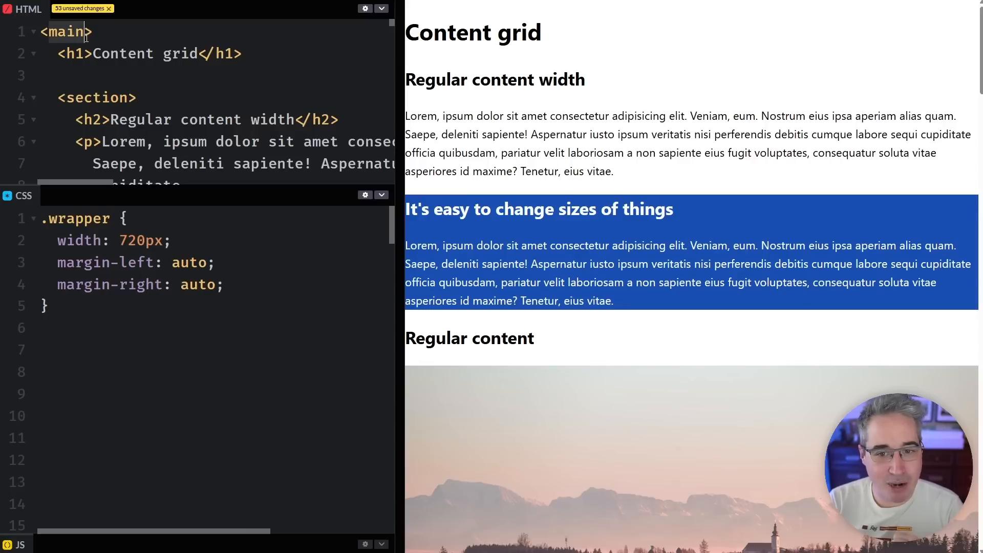
Add <div class="wrapper"> after the opening <main> tag in the HTML.
{"action": "key", "text": "enter"}
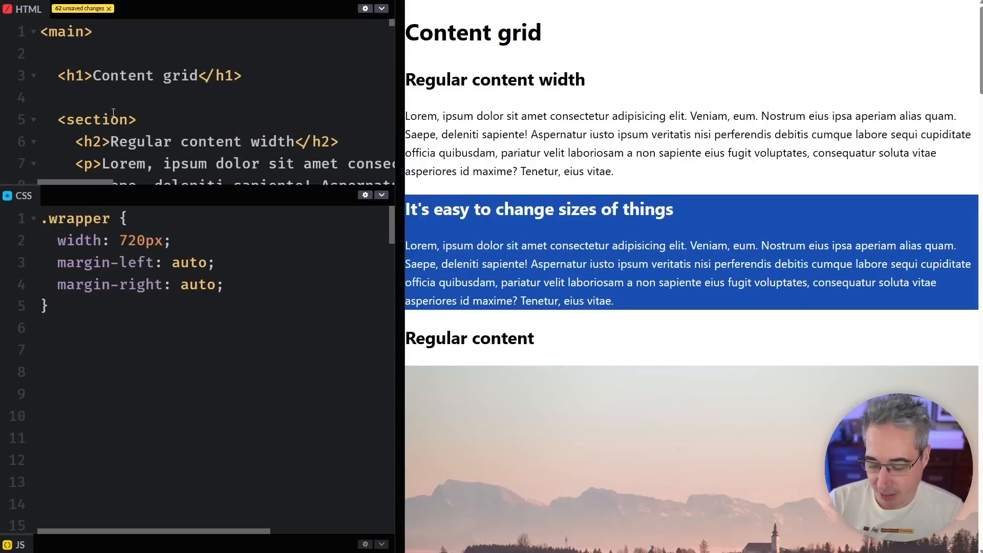
{"action": "type", "text": "<div class"}
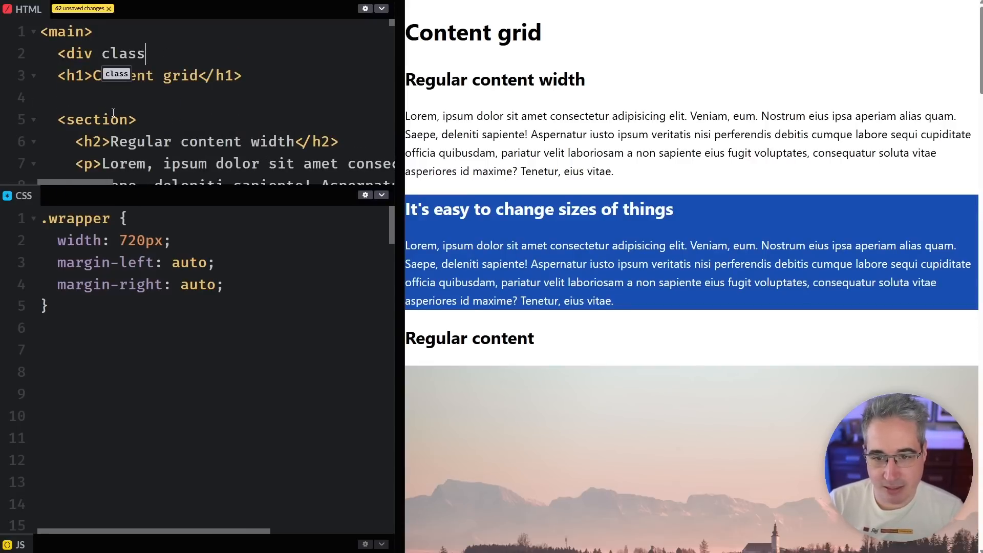
{"action": "type", "text": "=\"wrapper\">"}
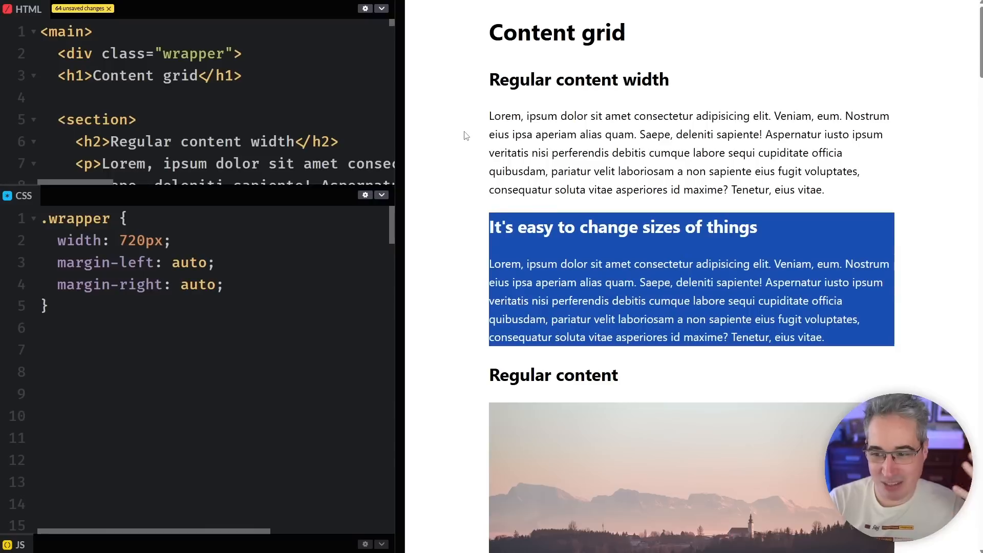
{"action": "left_click", "coordinate": [224, 284]}
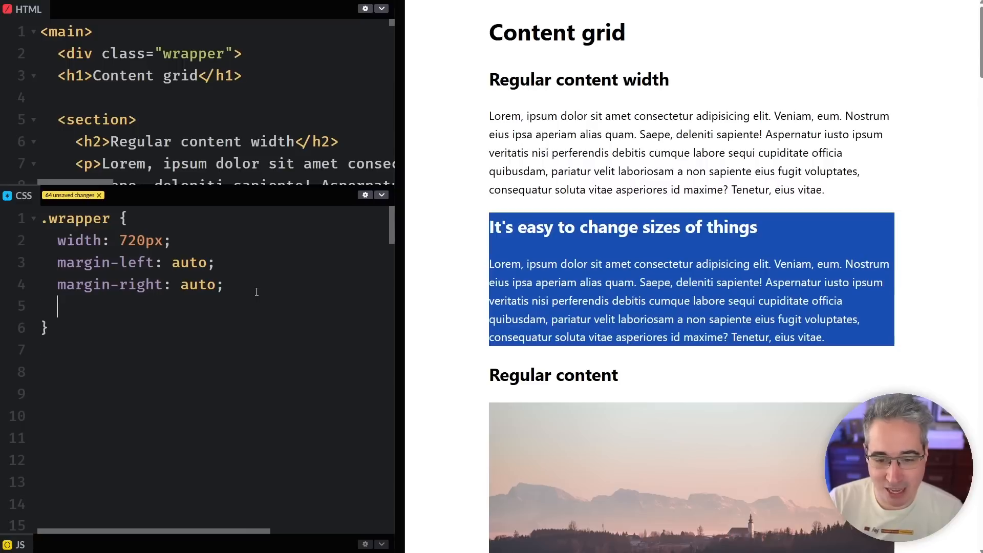
Add 'border: 5px dotted red;' to .wrapper and enlarge the HTML editor.
{"action": "type", "text": "border: 5px"}
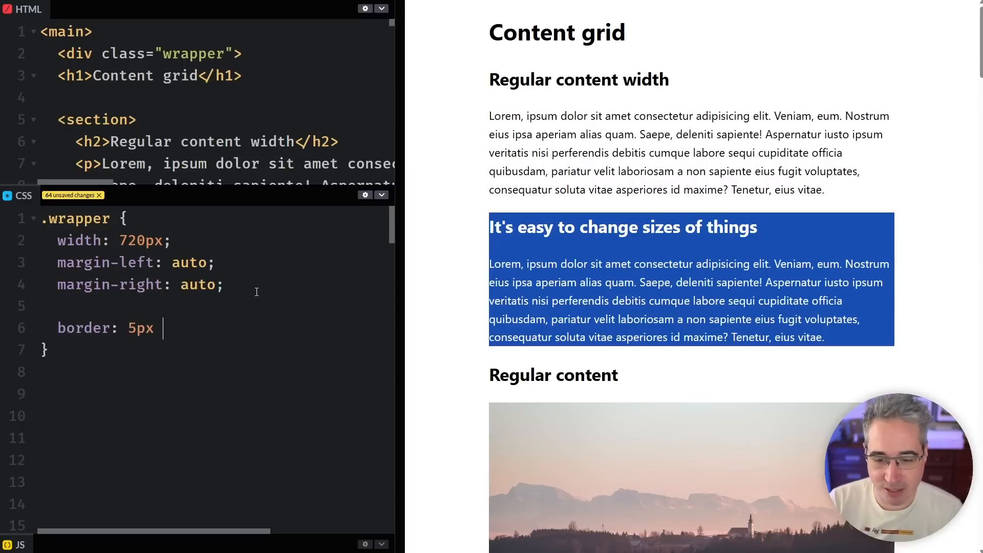
{"action": "type", "text": "dotted red;"}
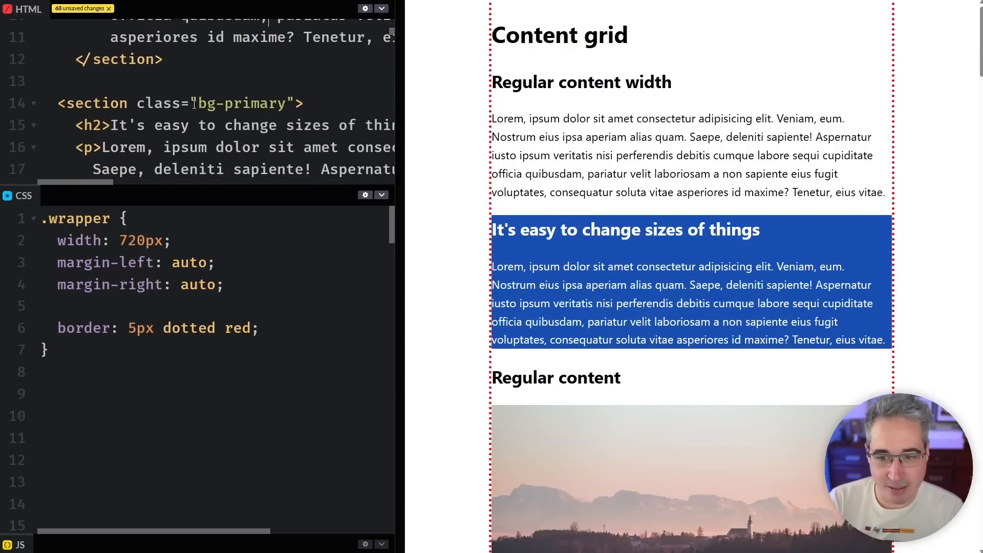
{"action": "double_click", "coordinate": [243, 103]}
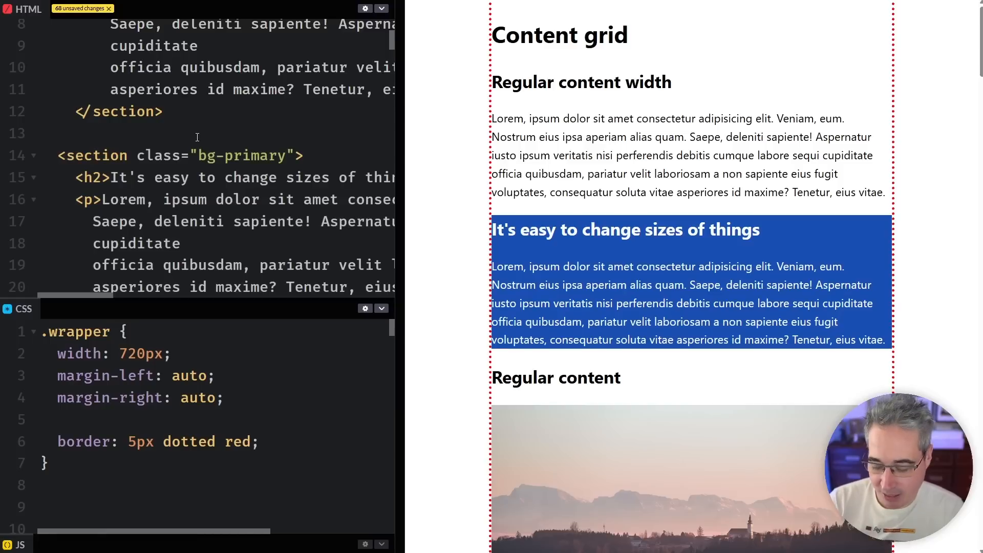
Insert </div> with a 'closes wrapper' comment before the bg-primary section.
{"action": "type", "text": "</div>"}
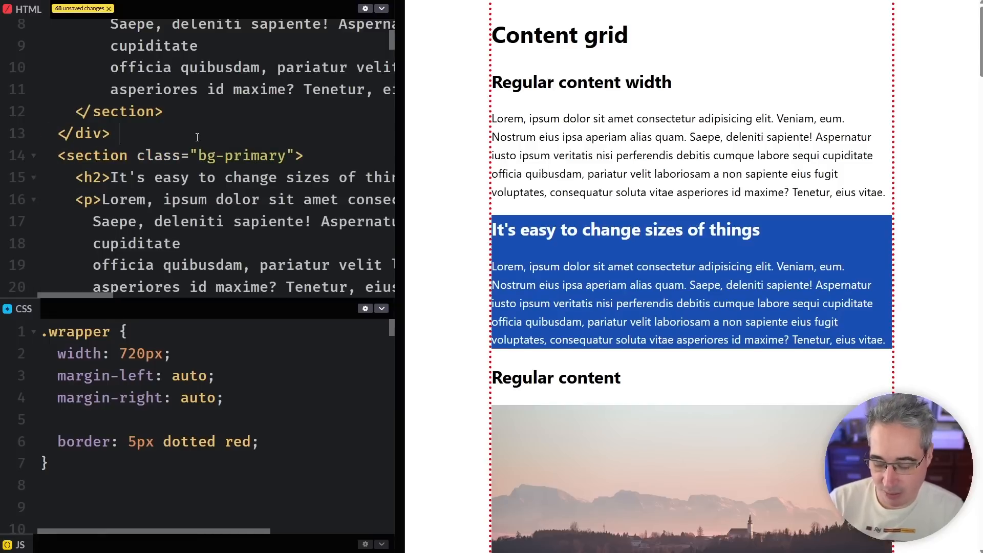
{"action": "type", "text": "<!-- closes wrapper -->"}
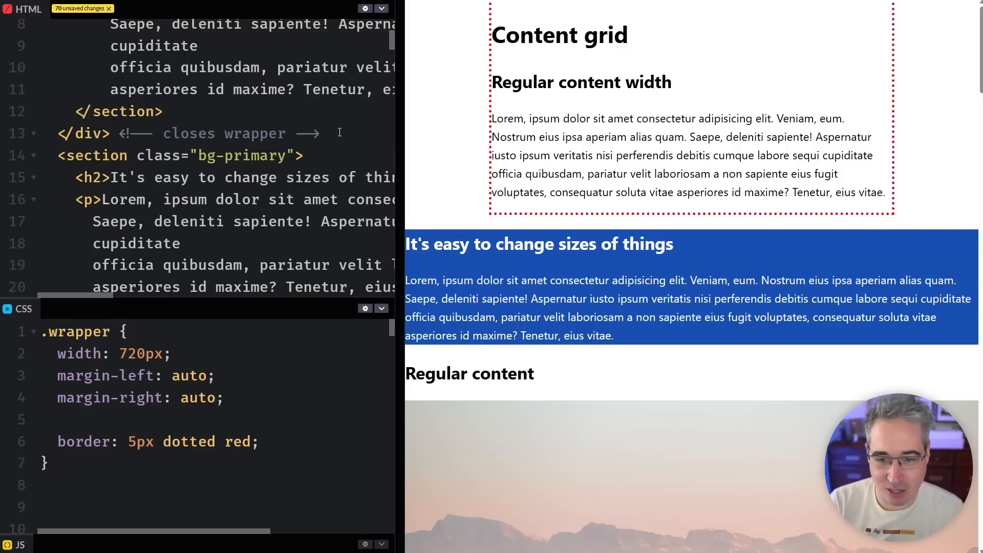
{"action": "scroll", "scroll_direction": "down", "scroll_amount": 3}
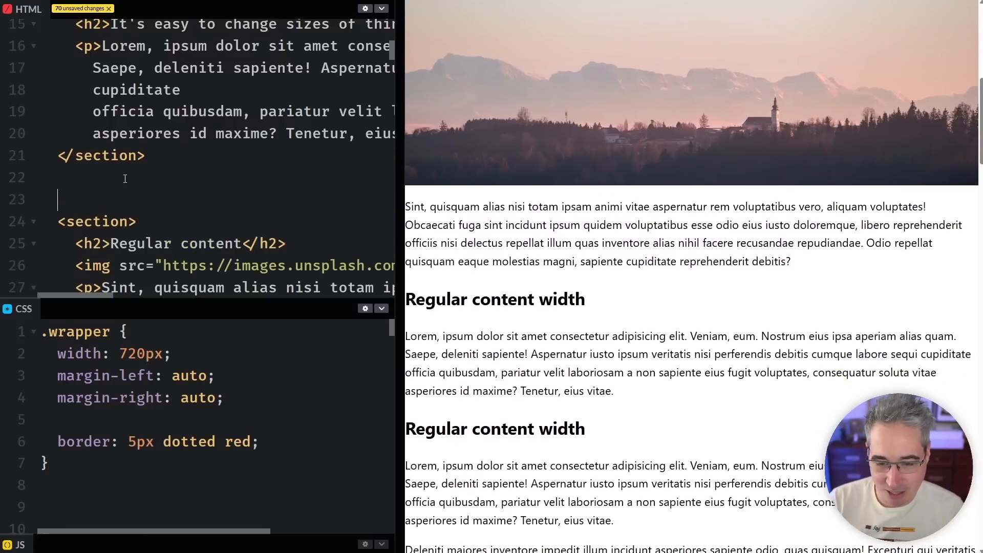
Open <div class='wrapper'> after the blue section and close it with a comment before </main>.
{"action": "type", "text": "<div"}
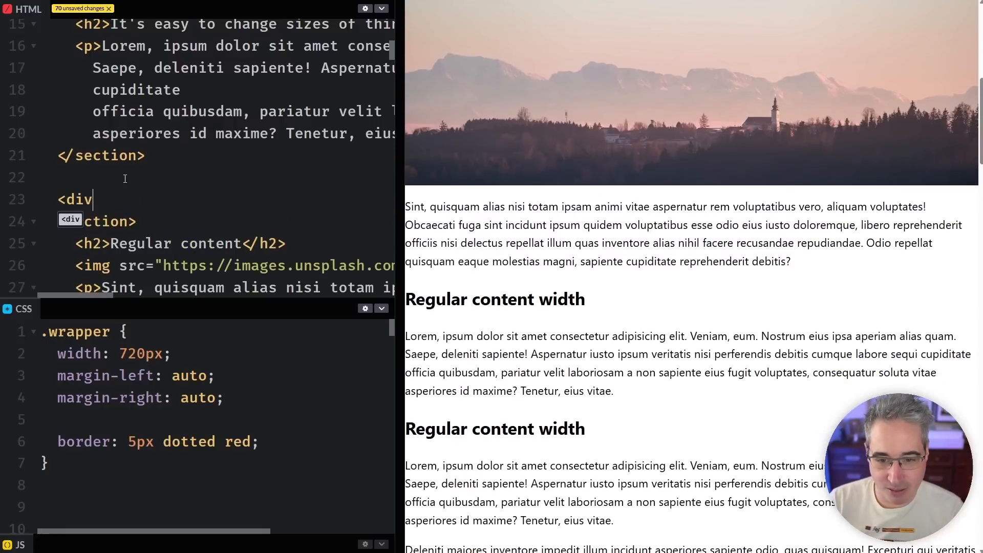
{"action": "type", "text": "class='wra'"}
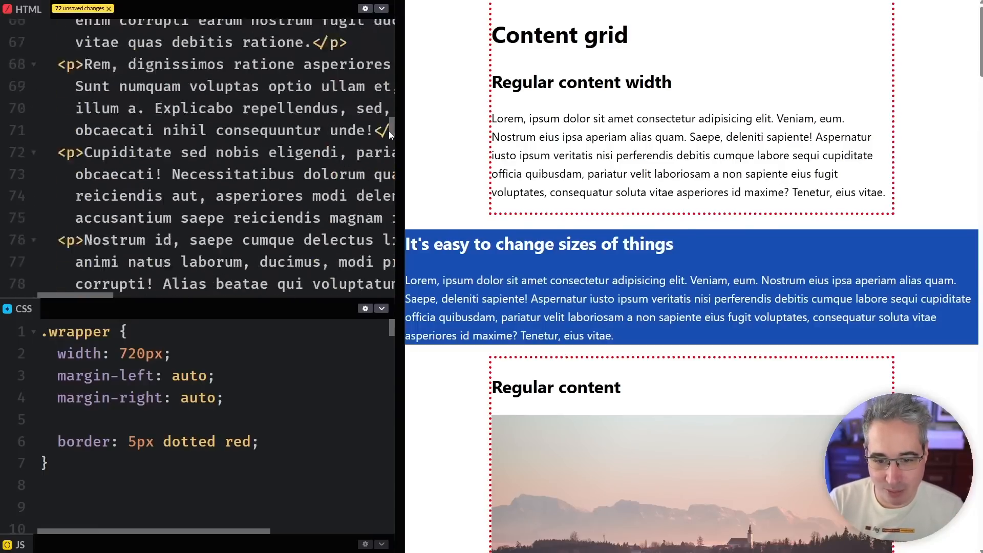
{"action": "scroll", "scroll_direction": "down", "scroll_amount": 3}
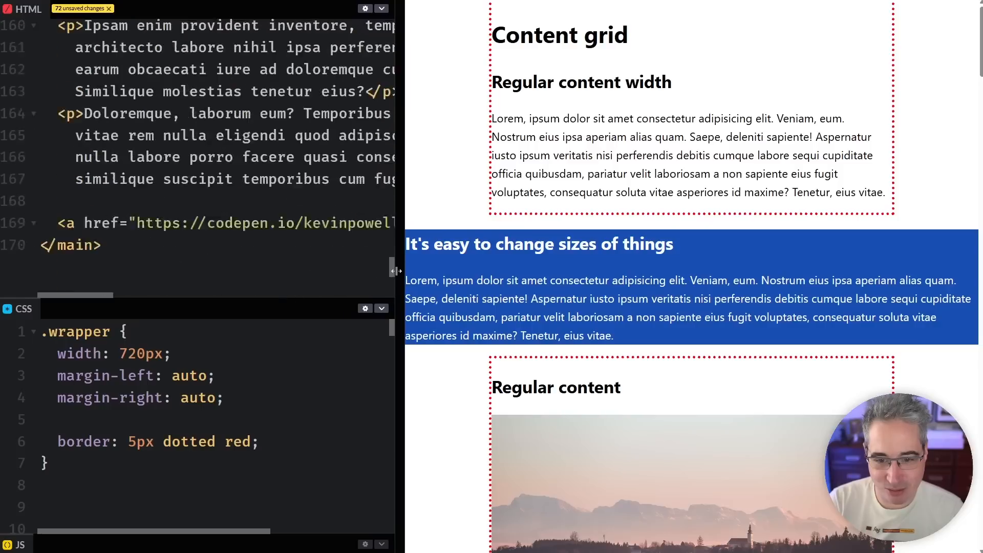
{"action": "scroll", "scroll_direction": "down", "scroll_amount": 3}
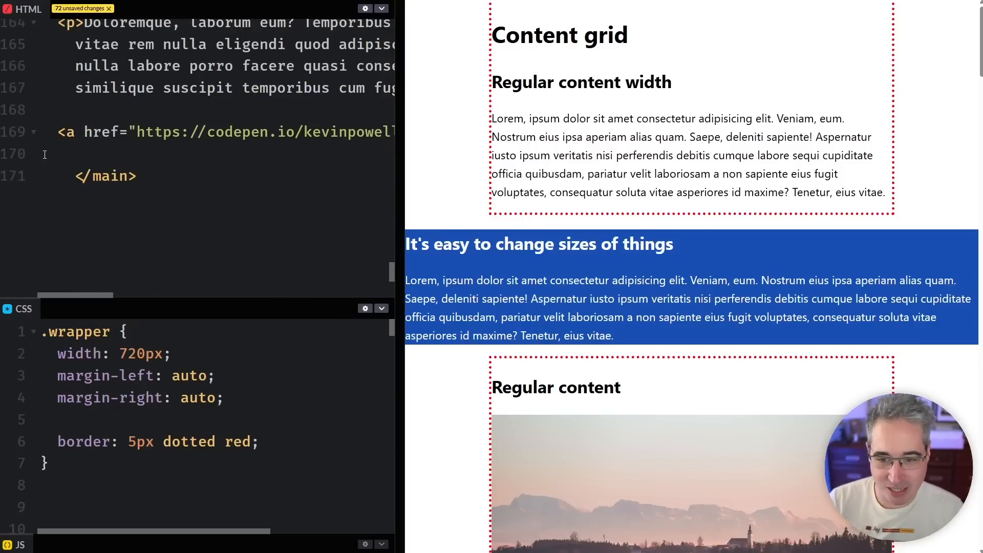
{"action": "type", "text": "</div>"}
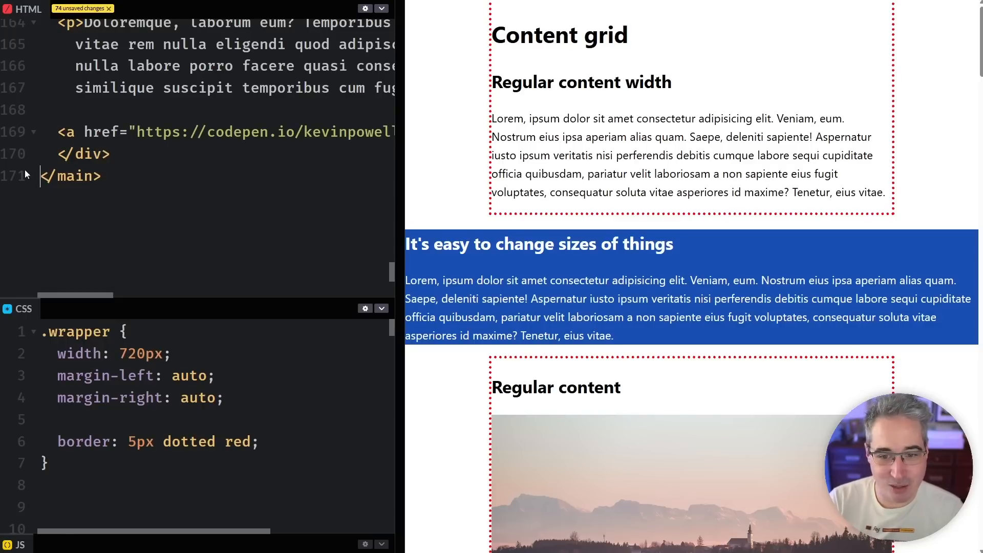
{"action": "type", "text": "<!"}
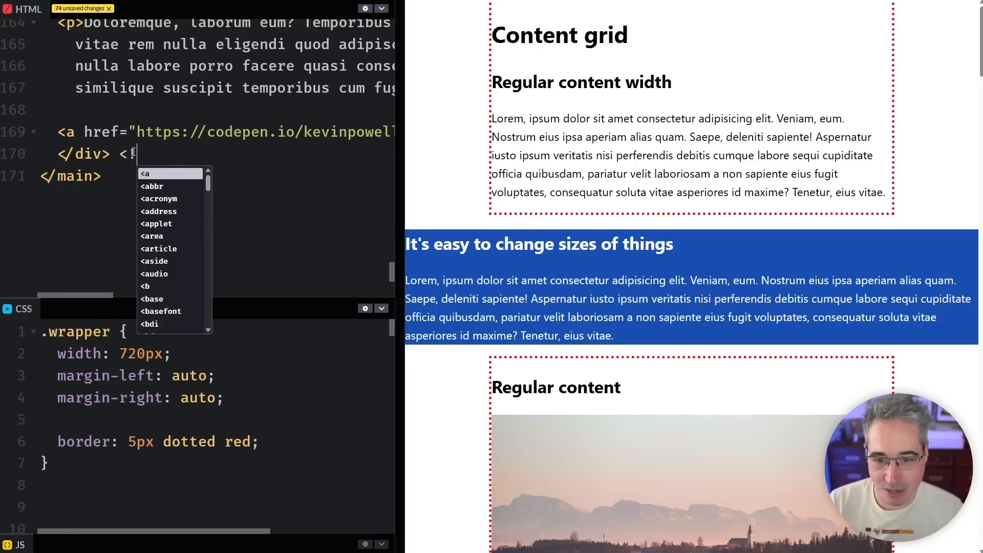
{"action": "type", "text": "--"}
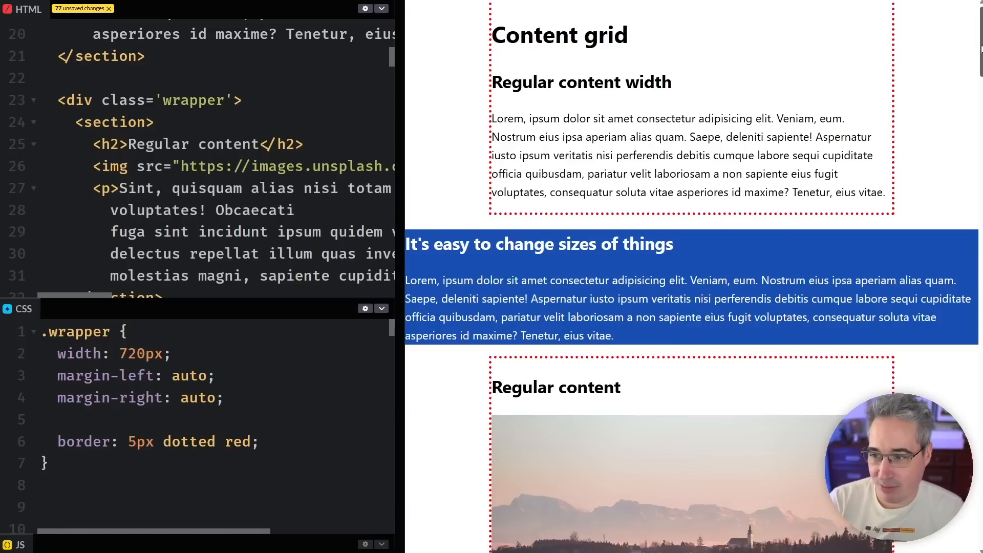
Check that the blue section sits full width between the two wrapper columns.
{"action": "scroll", "scroll_direction": "down", "scroll_amount": 3}
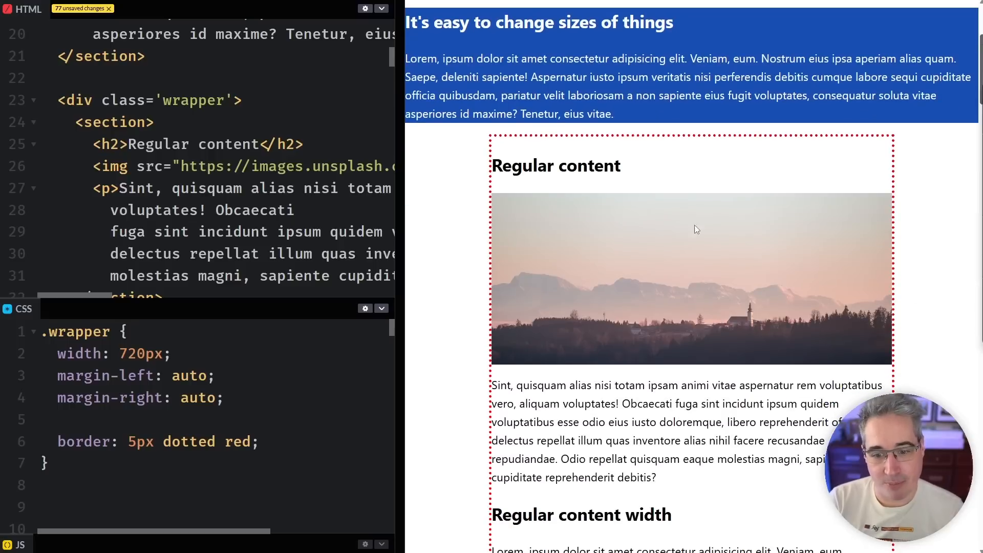
{"action": "left_click", "coordinate": [223, 398]}
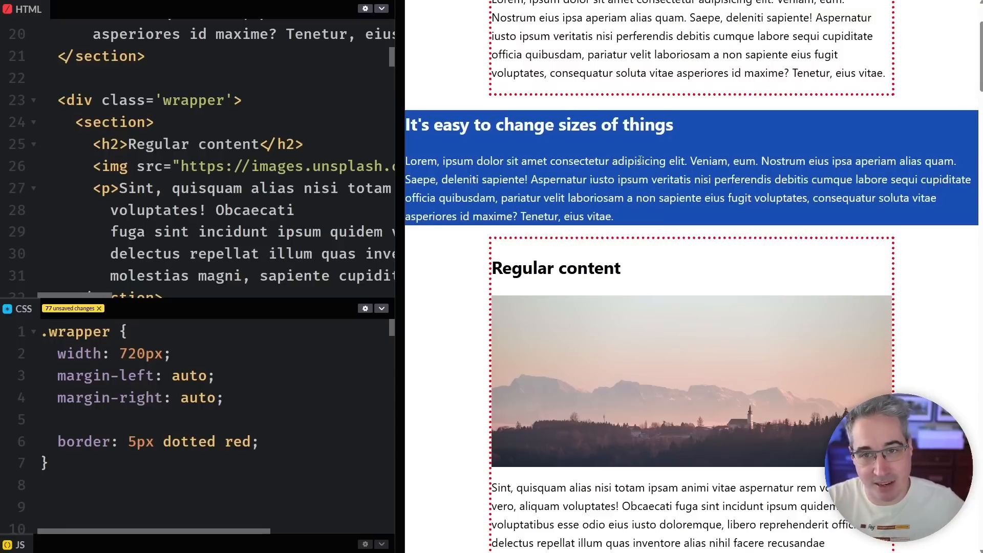
{"action": "left_click", "coordinate": [223, 397]}
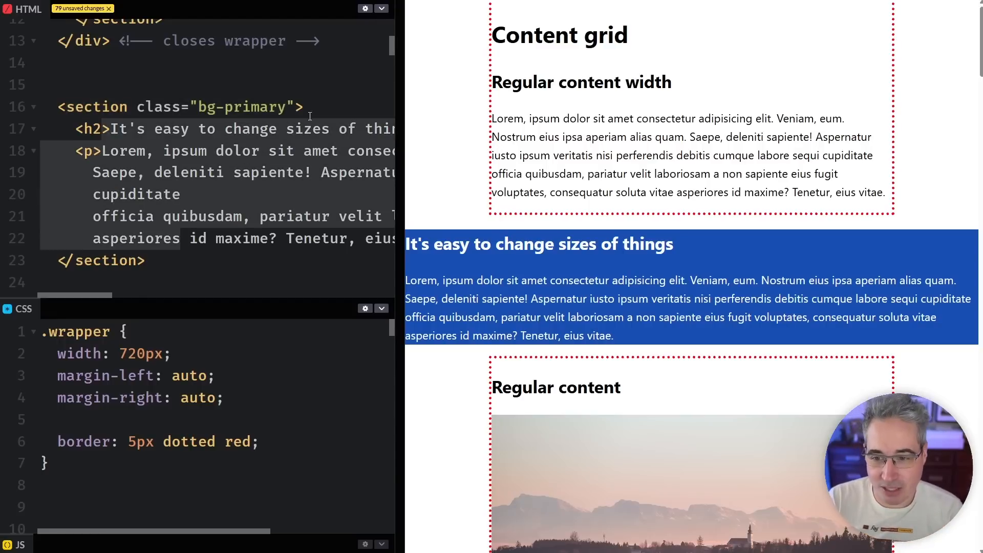
Wrap the blue section's h2 and paragraph in a wrapper div closed with '<!-- close wrapper -->'.
{"action": "type", "text": "div class=\"wrapper\">"}
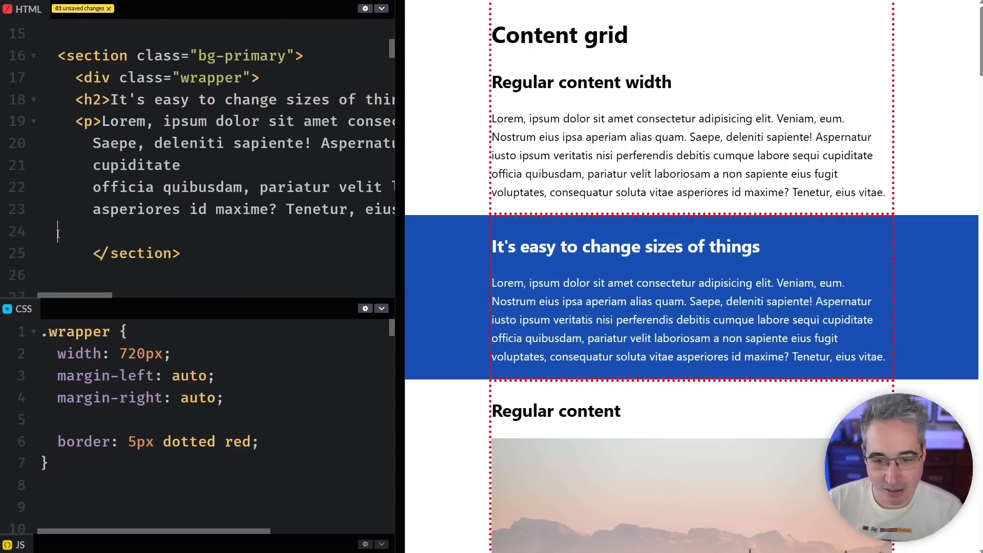
{"action": "type", "text": "</div>"}
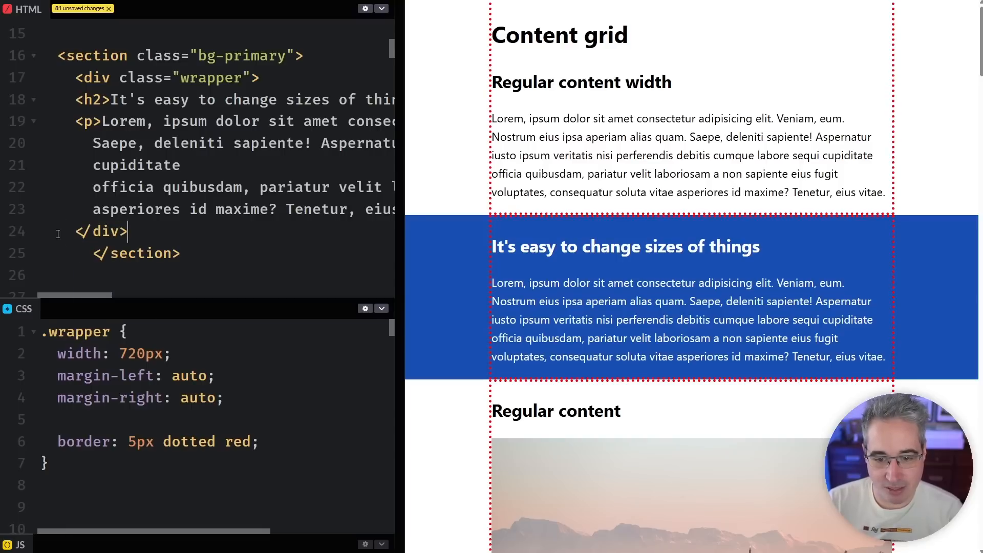
{"action": "type", "text": "<!--"}
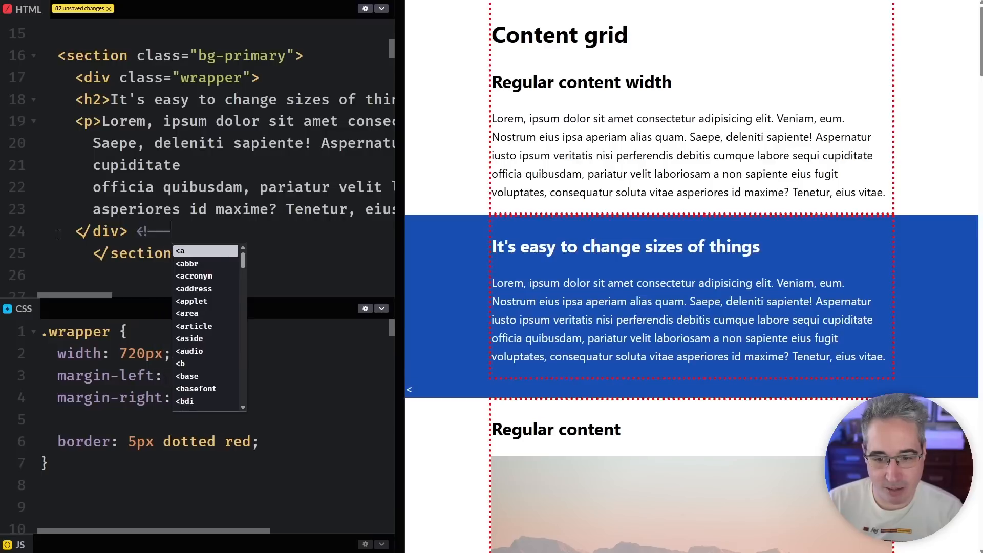
{"action": "type", "text": "close wrapper -->"}
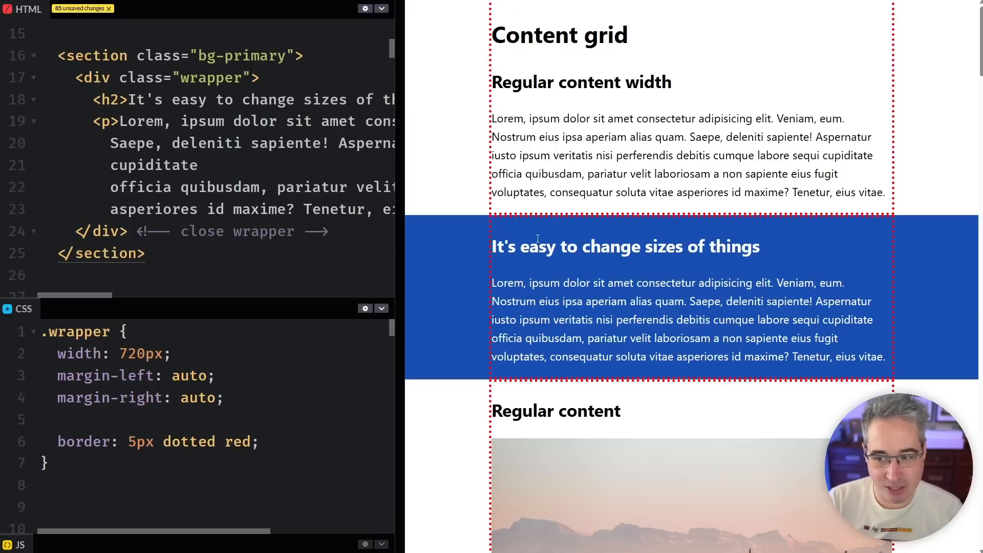
{"action": "left_click_drag", "start_coordinate": [517, 246], "coordinate": [633, 341]}
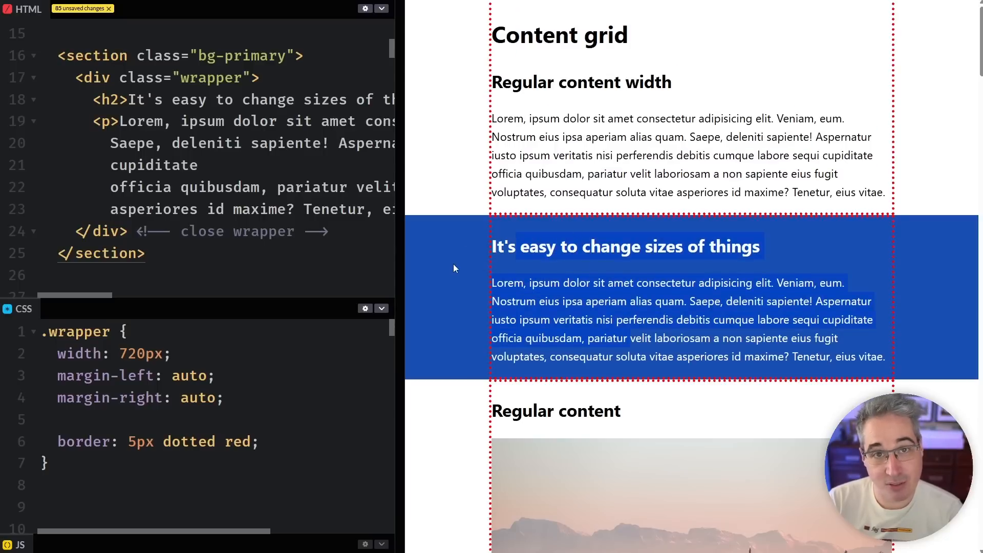
Scroll the CSS panel to reach the .wrapper border declaration.
{"action": "scroll", "scroll_direction": "down", "scroll_amount": 3}
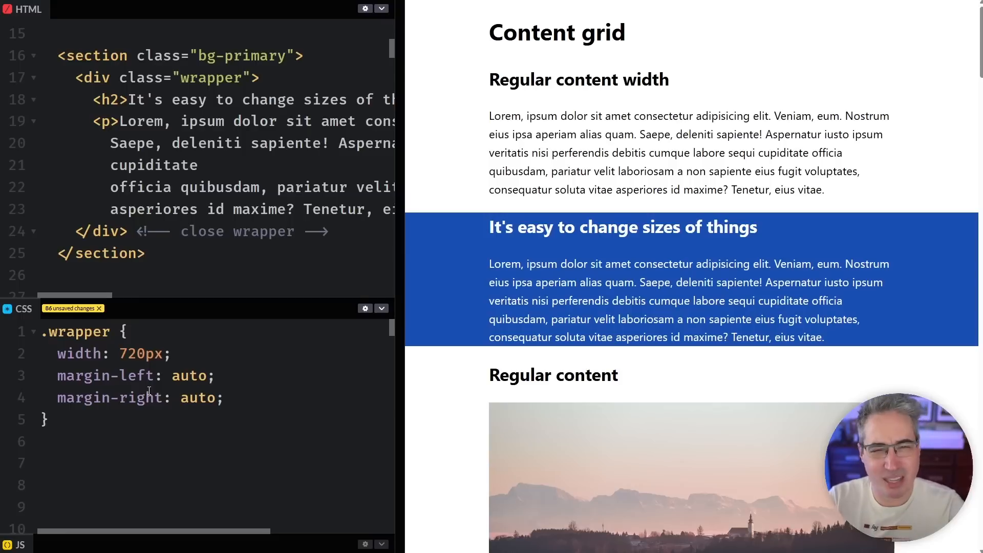
{"action": "mouse_move", "coordinate": [296, 337]}
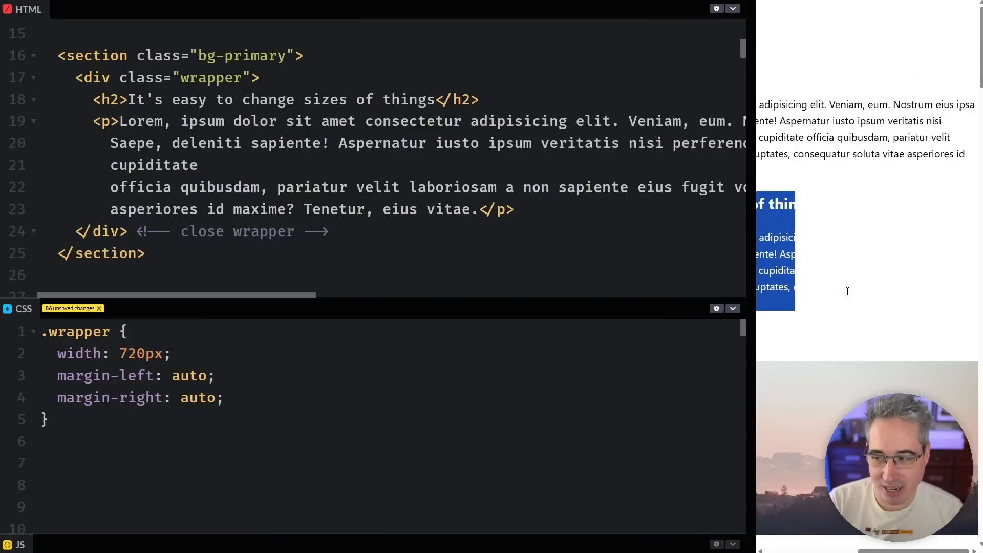
{"action": "mouse_move", "coordinate": [801, 198]}
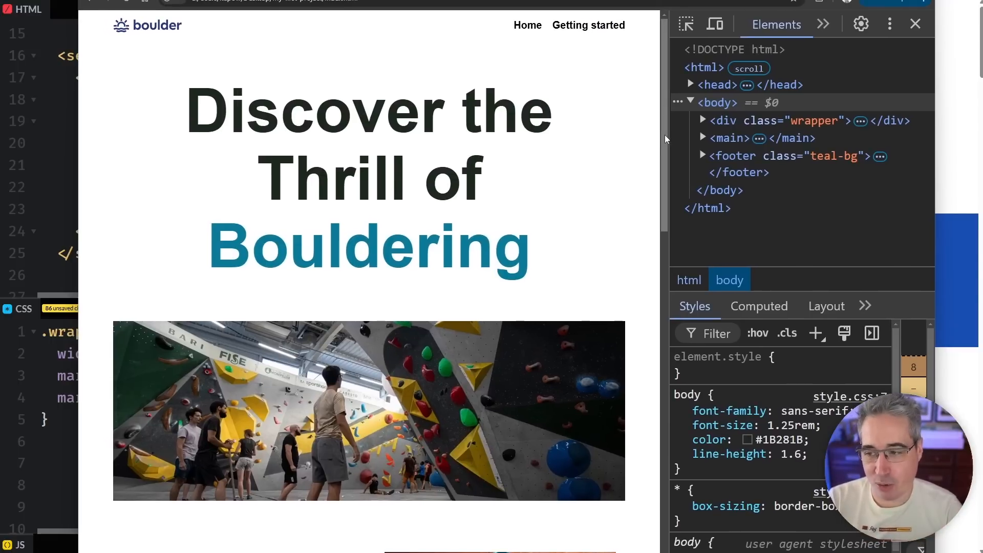
Browse the bouldering home page, then go to the Getting started page.
{"action": "scroll", "scroll_direction": "down", "scroll_amount": 3}
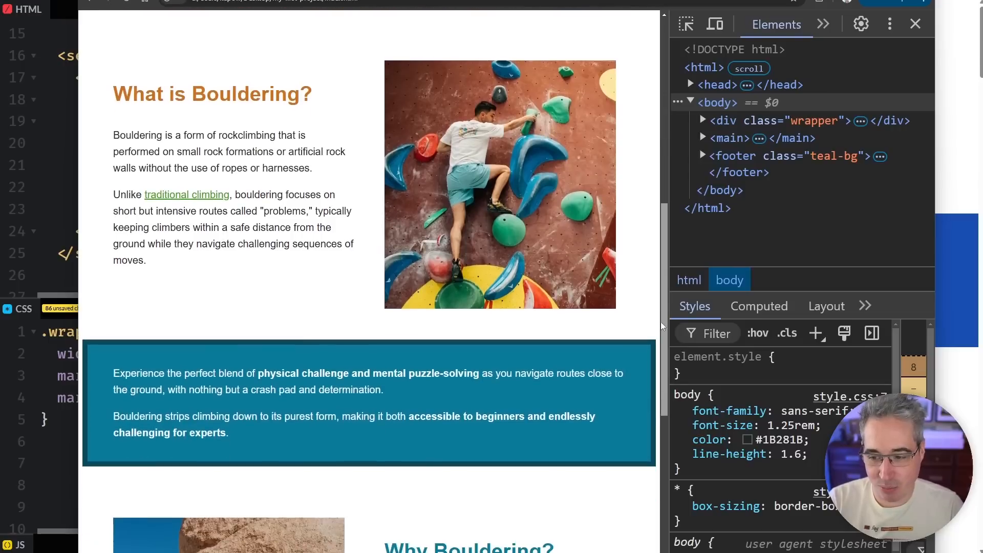
{"action": "scroll", "scroll_direction": "down", "scroll_amount": 3}
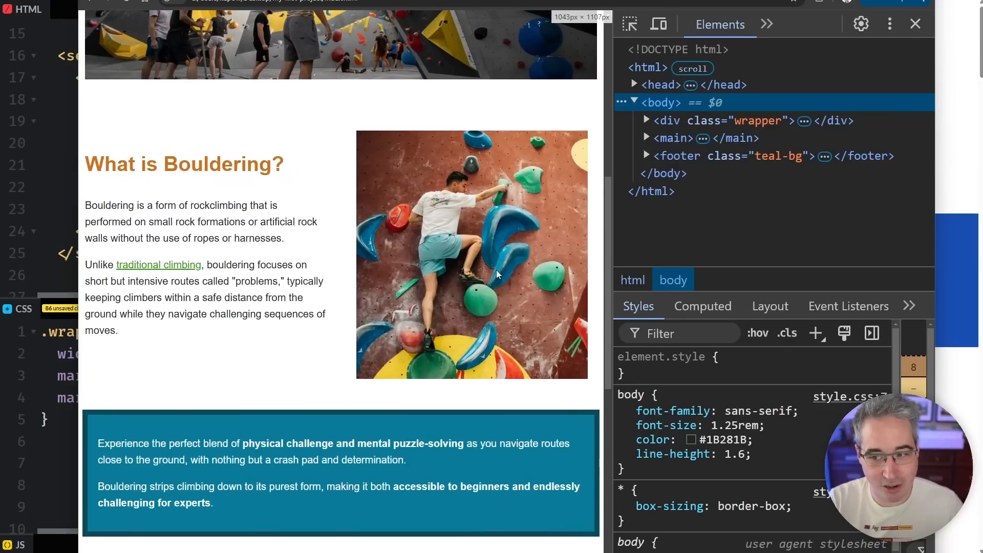
{"action": "scroll", "scroll_direction": "up", "scroll_amount": 3}
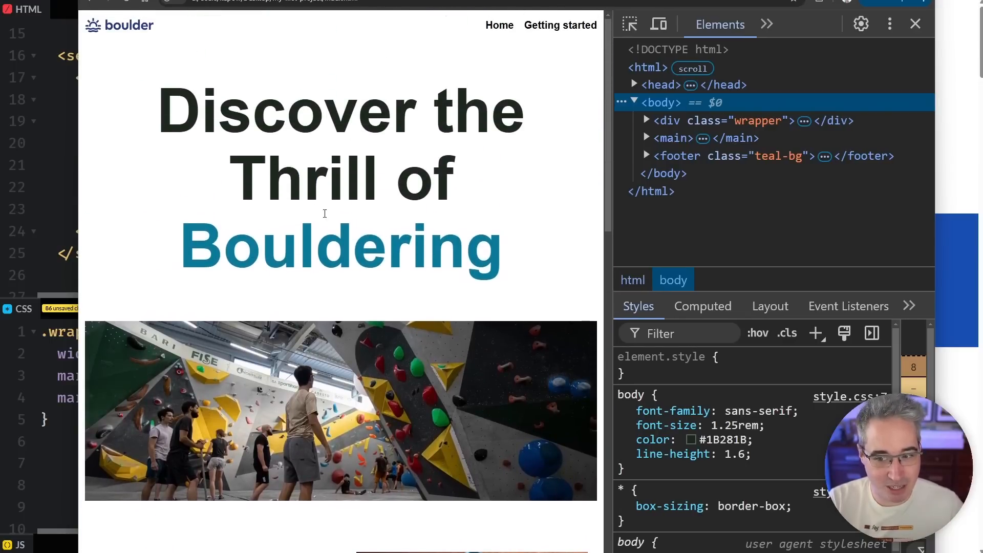
{"action": "left_click", "coordinate": [559, 25]}
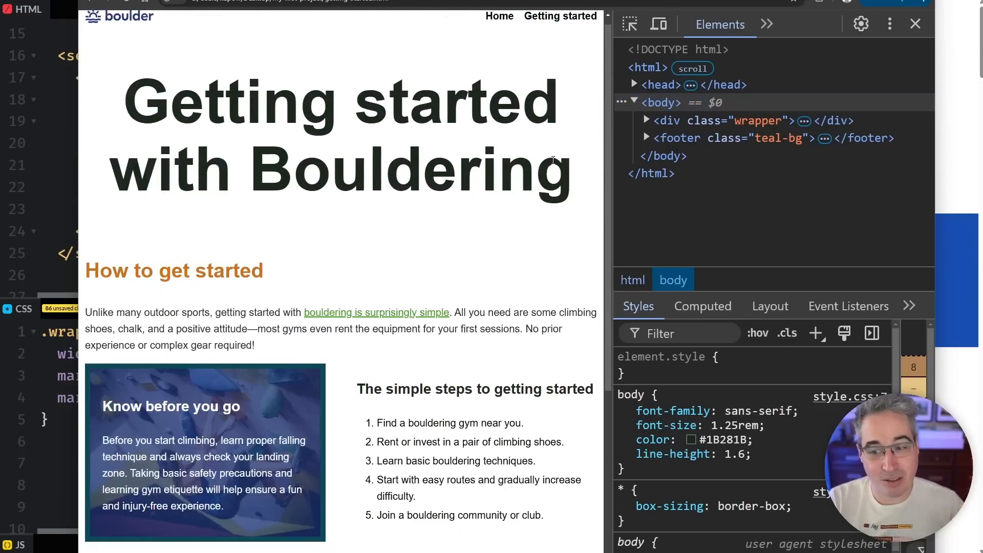
{"action": "scroll", "scroll_direction": "down", "scroll_amount": 3}
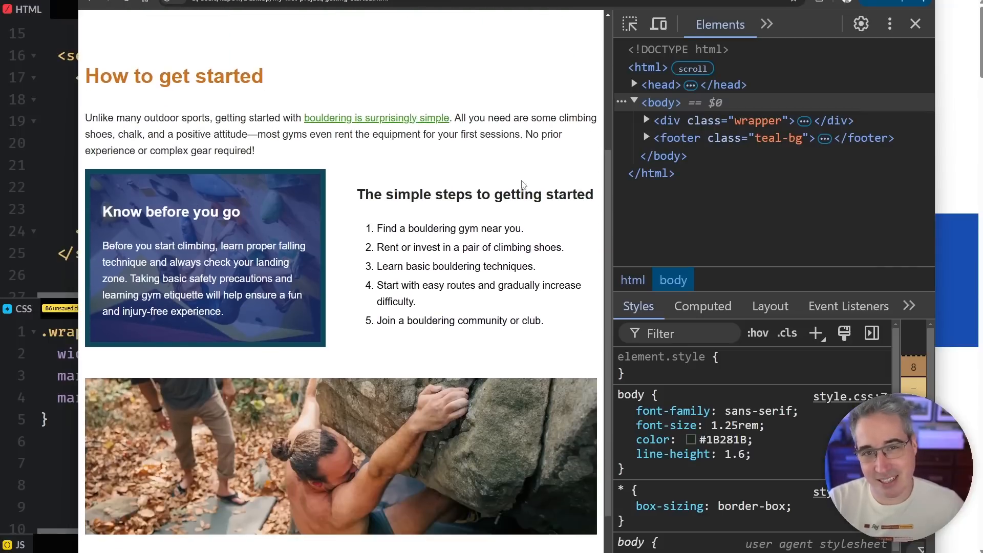
{"action": "scroll", "scroll_direction": "down", "scroll_amount": 3}
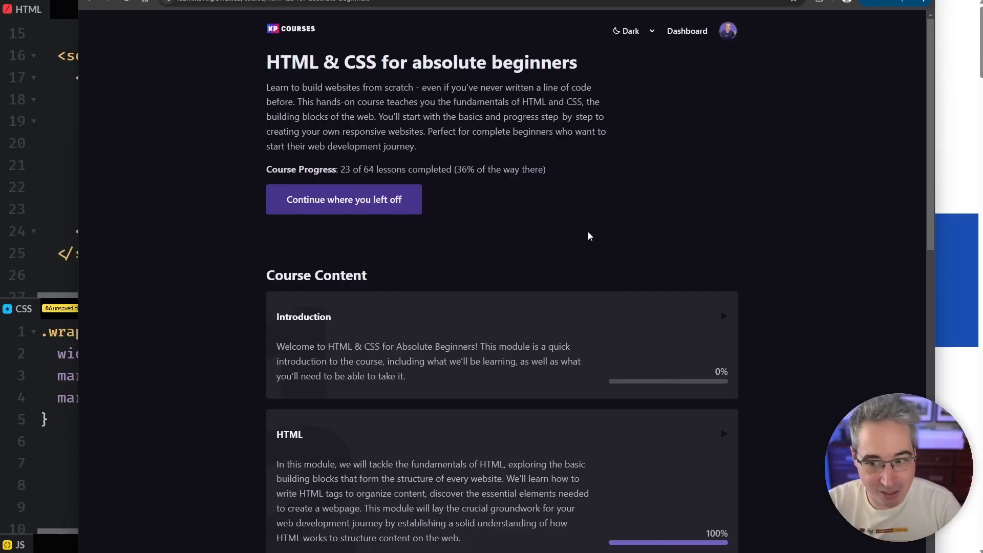
Scroll to the link exercise and type 'p {' and 'color' into its CSS box.
{"action": "scroll", "scroll_direction": "down", "scroll_amount": 3}
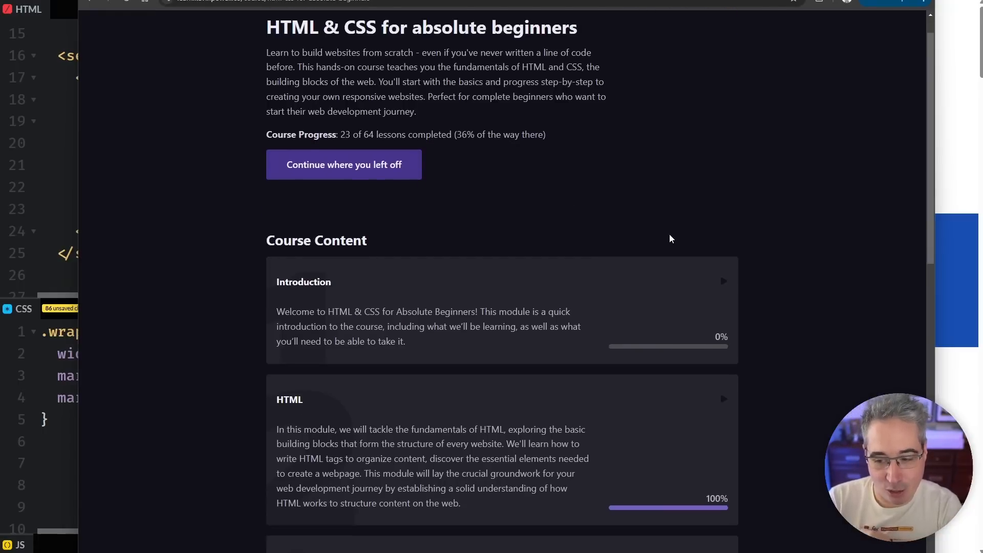
{"action": "scroll", "scroll_direction": "down", "scroll_amount": 3}
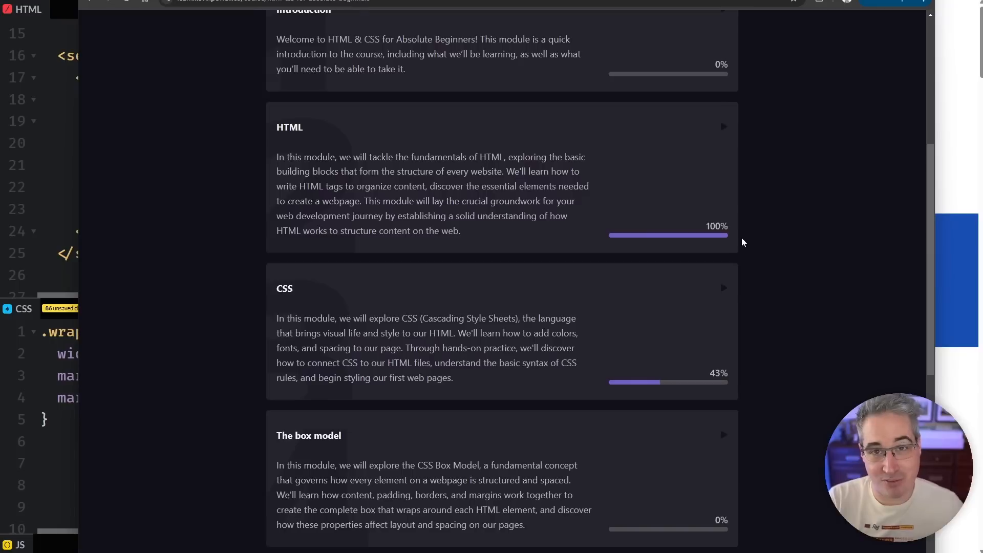
{"action": "mouse_move", "coordinate": [751, 214]}
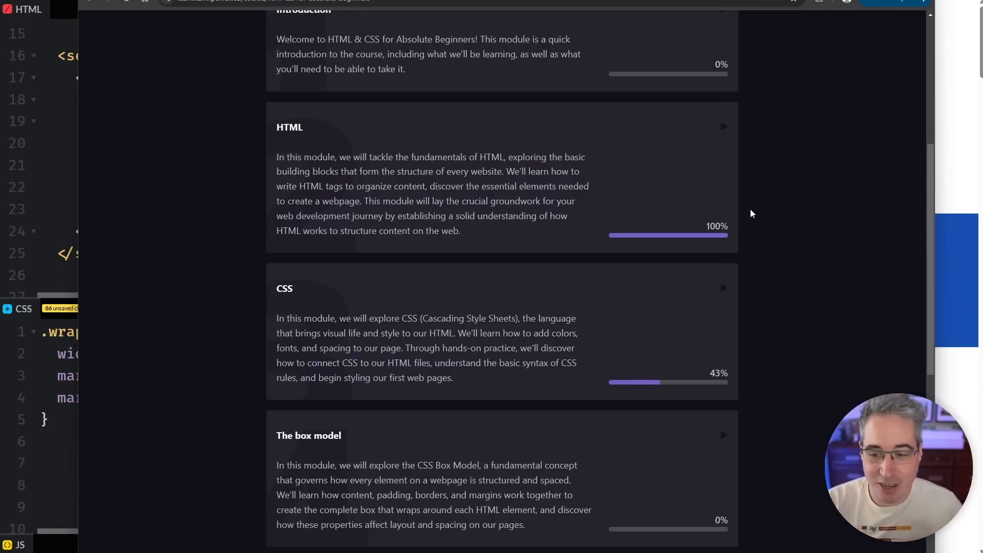
{"action": "scroll", "scroll_direction": "down", "scroll_amount": 3}
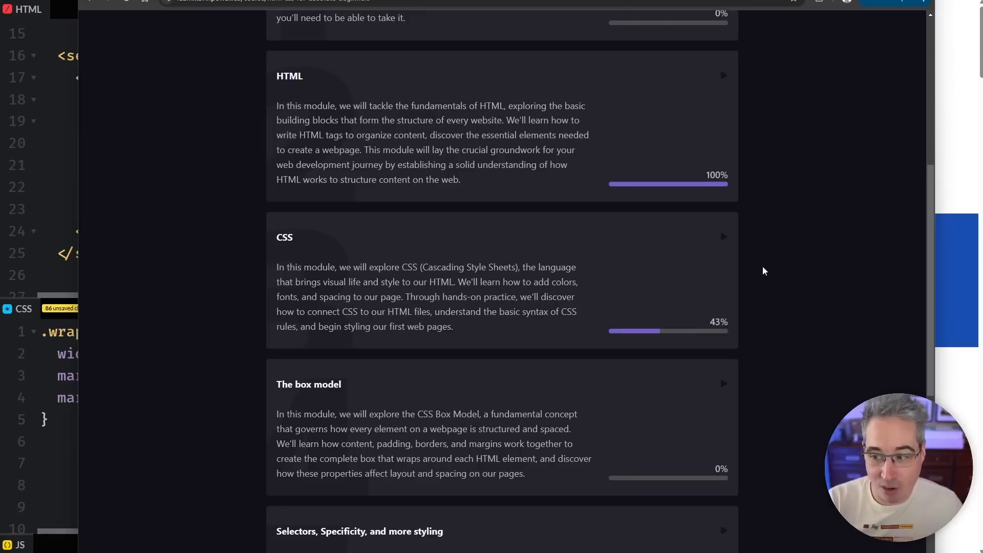
{"action": "mouse_move", "coordinate": [204, 137]}
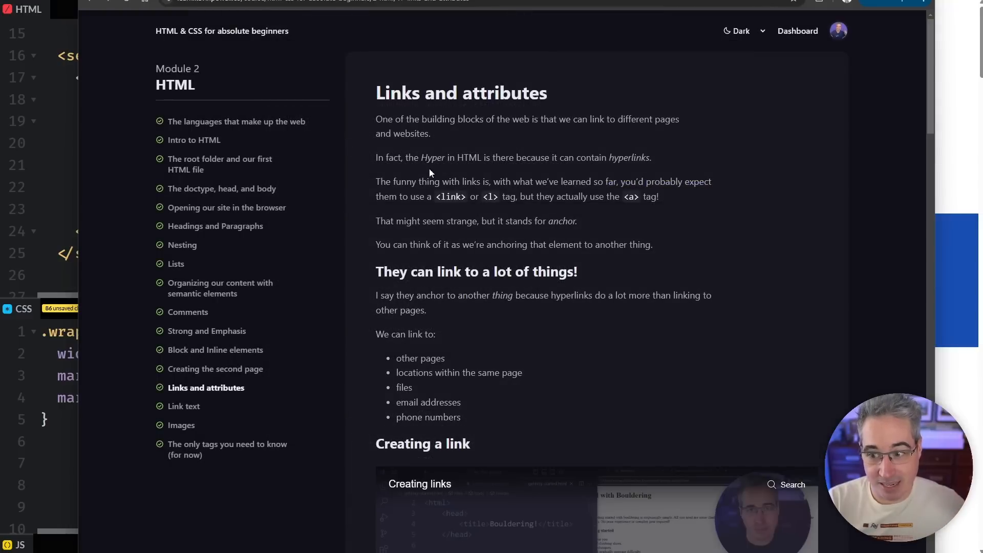
{"action": "scroll", "scroll_direction": "down", "scroll_amount": 3}
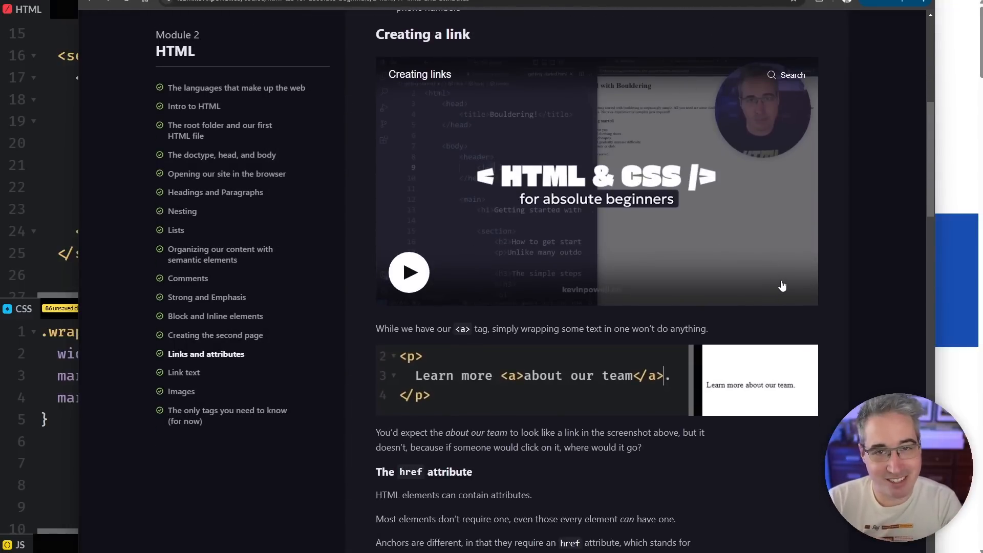
{"action": "scroll", "scroll_direction": "down", "scroll_amount": 3}
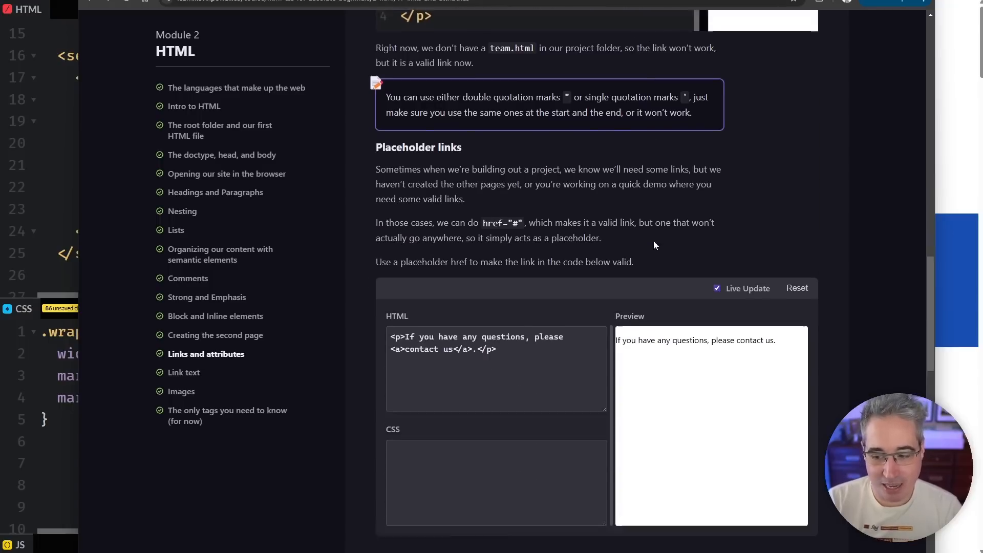
{"action": "scroll", "scroll_direction": "down", "scroll_amount": 3}
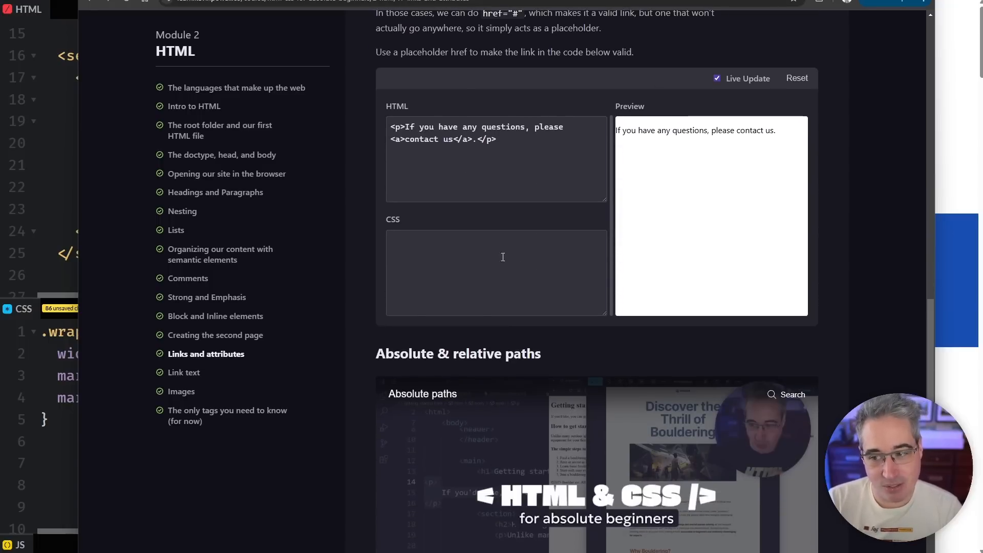
{"action": "type", "text": "p {"}
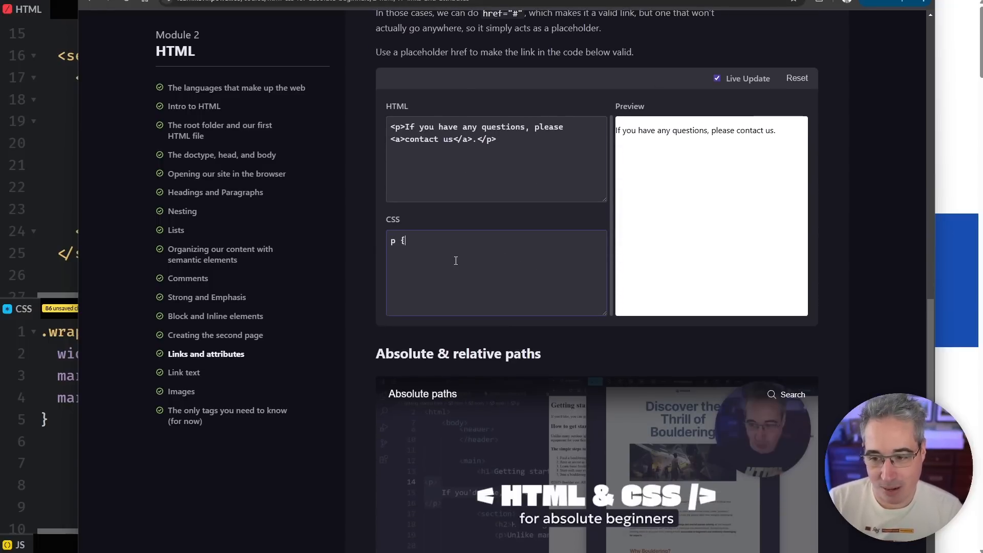
{"action": "type", "text": "color"}
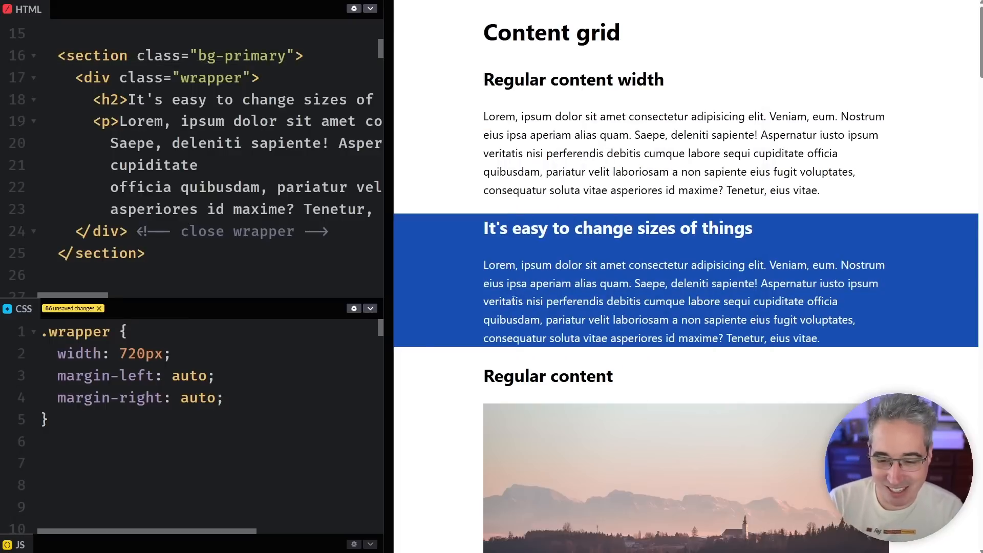
Drag the panel divider right to widen the code editors beside the preview.
{"action": "left_click_drag", "start_coordinate": [394, 343], "coordinate": [768, 343]}
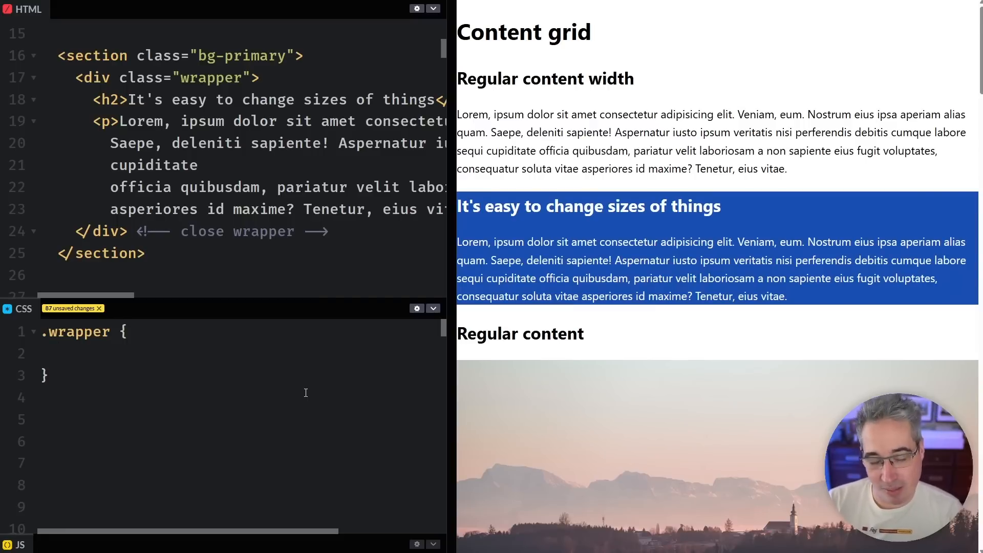
Give .wrapper max-inline-size 720px and margin-inline auto, then test wide and narrow previews.
{"action": "type", "text": "max-wi"}
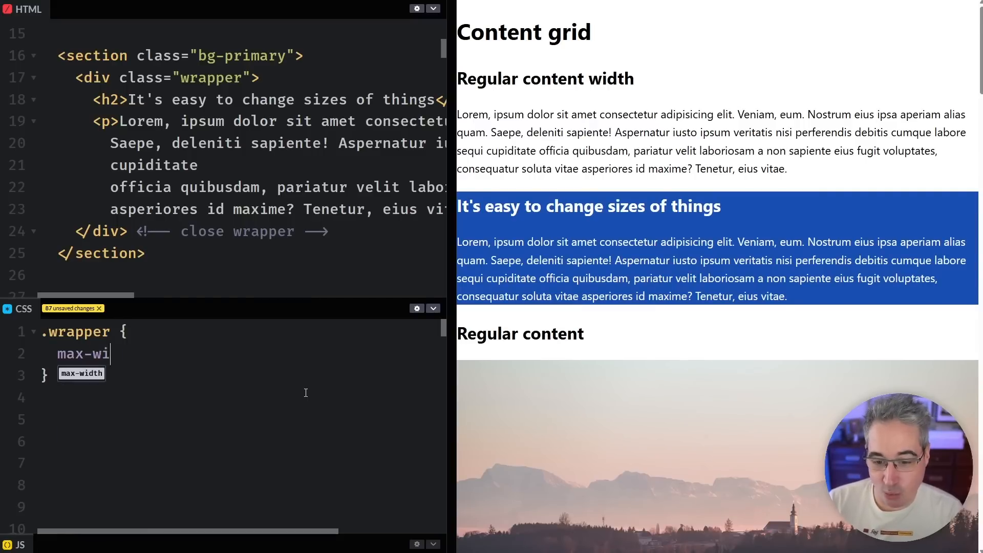
{"action": "type", "text": "dth"}
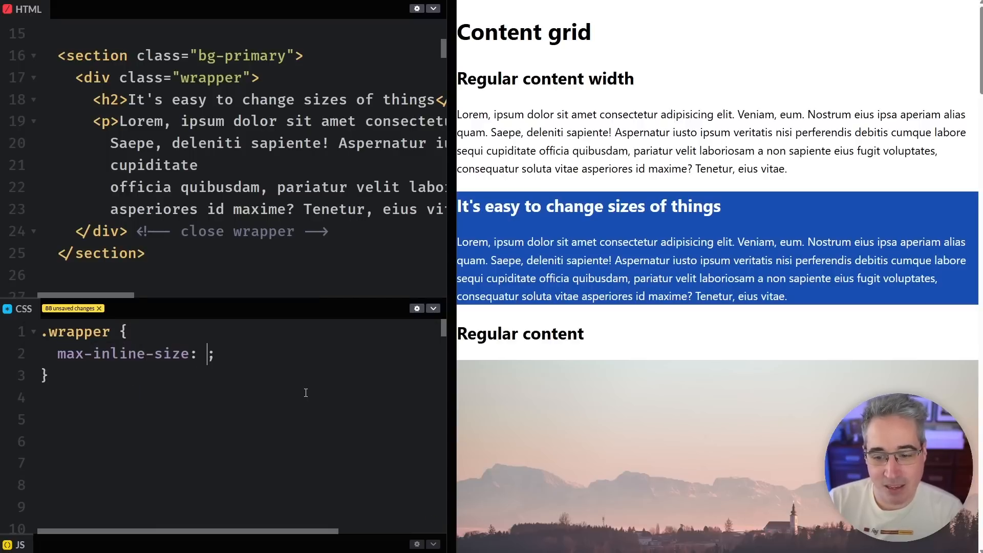
{"action": "type", "text": "720px"}
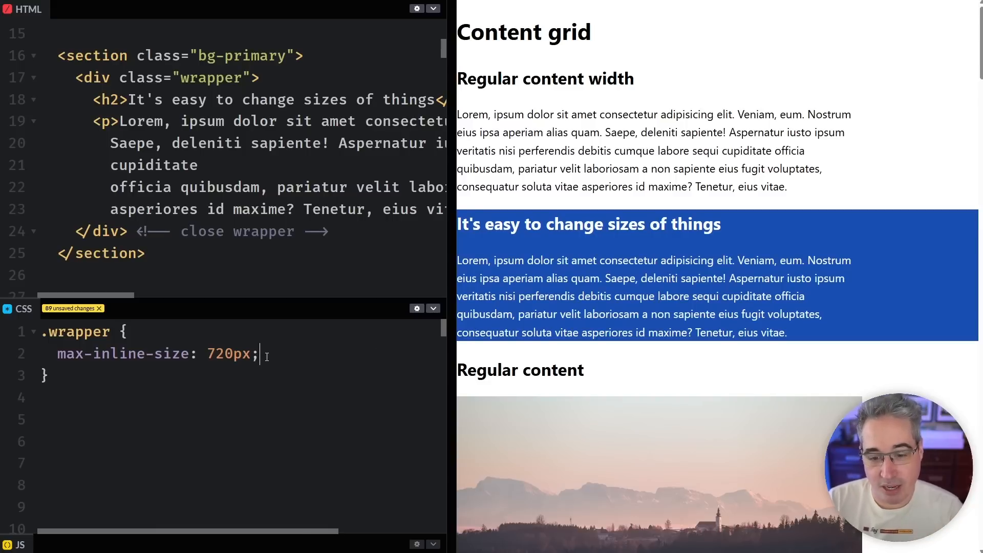
{"action": "type", "text": "margin-inline: auto;"}
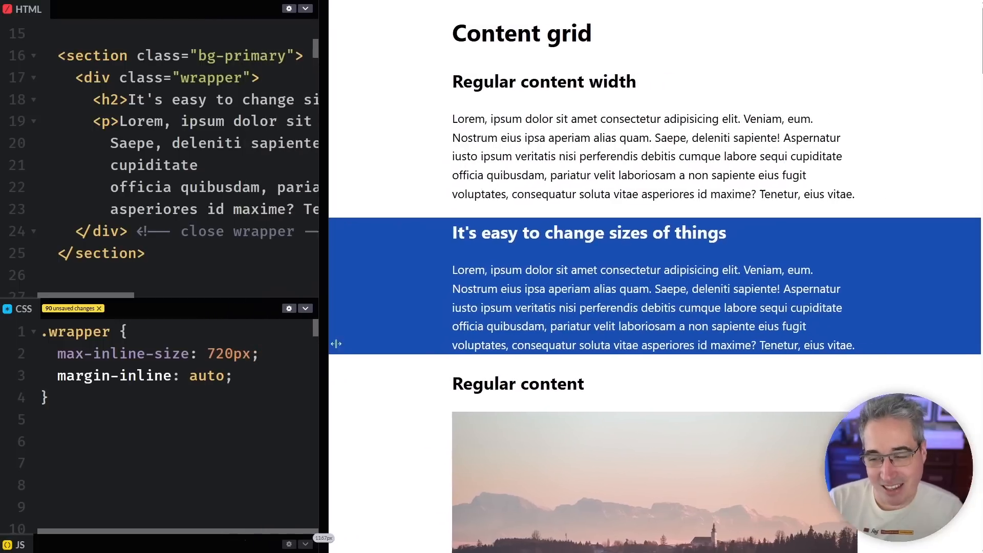
{"action": "left_click_drag", "start_coordinate": [336, 343], "coordinate": [777, 343]}
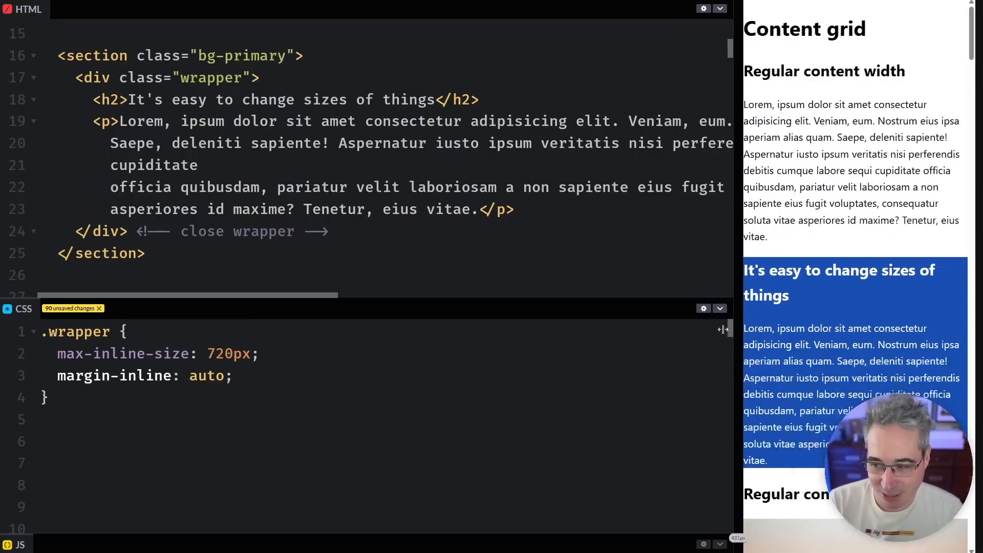
{"action": "left_click_drag", "start_coordinate": [721, 330], "coordinate": [477, 329]}
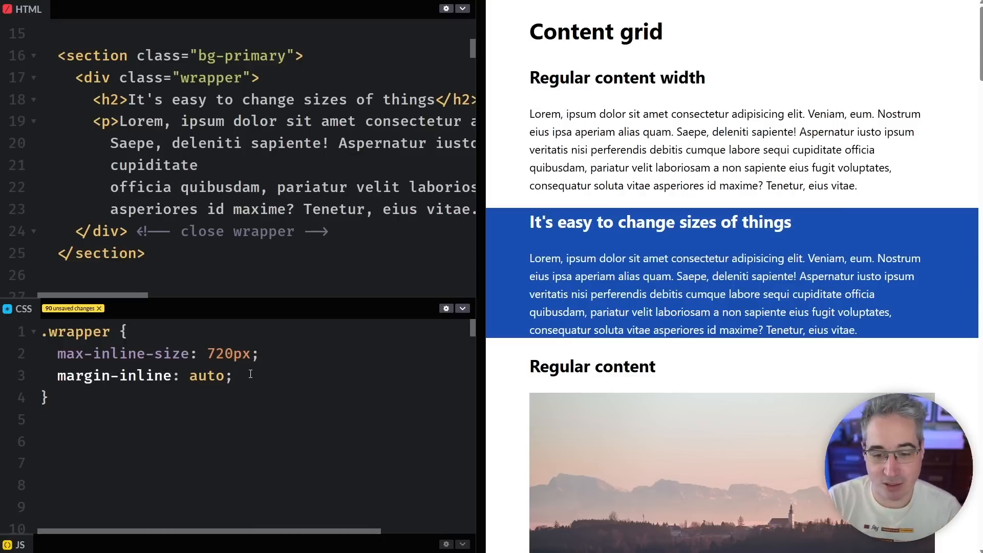
Add padding-inline: 1rem; to the .wrapper rule.
{"action": "double_click", "coordinate": [143, 375]}
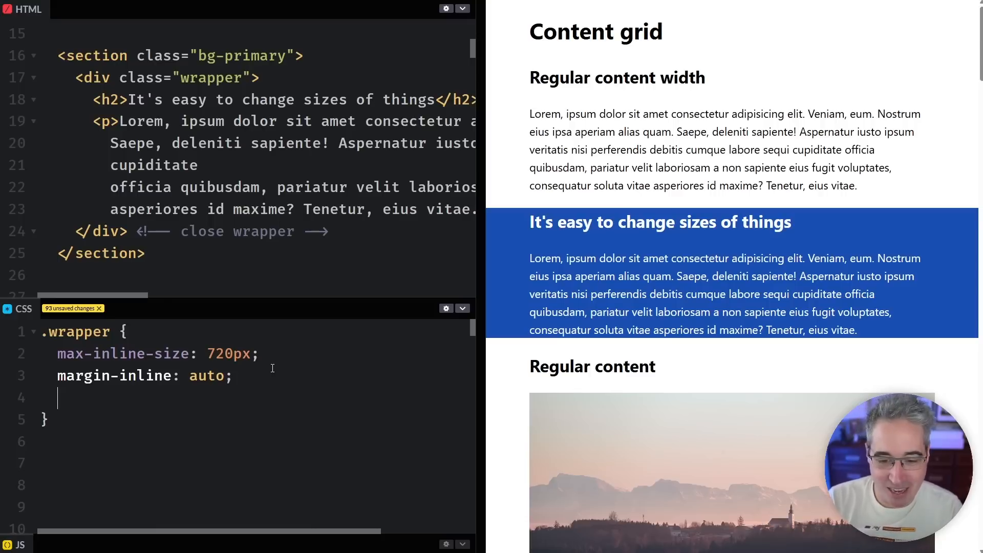
{"action": "type", "text": "padding-inline:"}
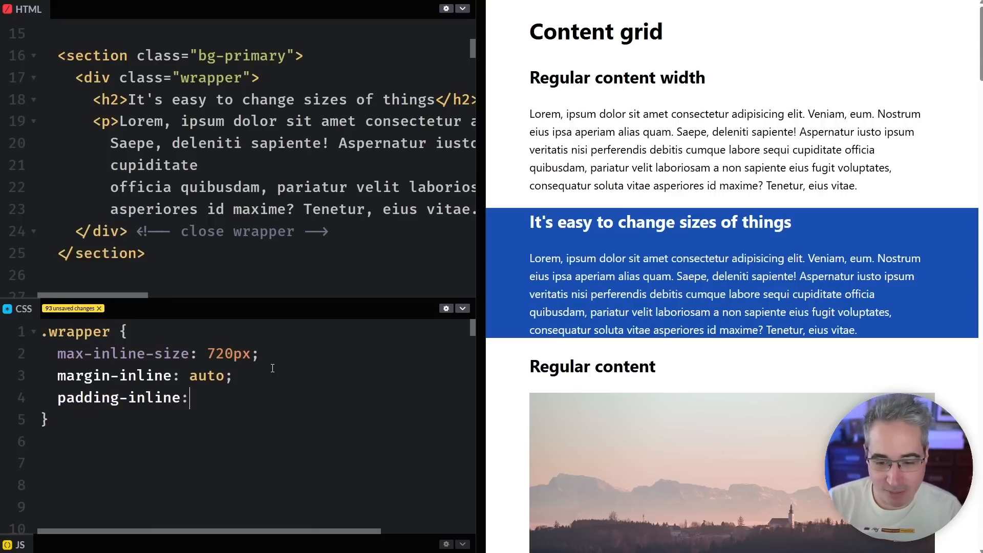
{"action": "type", "text": "1rem;"}
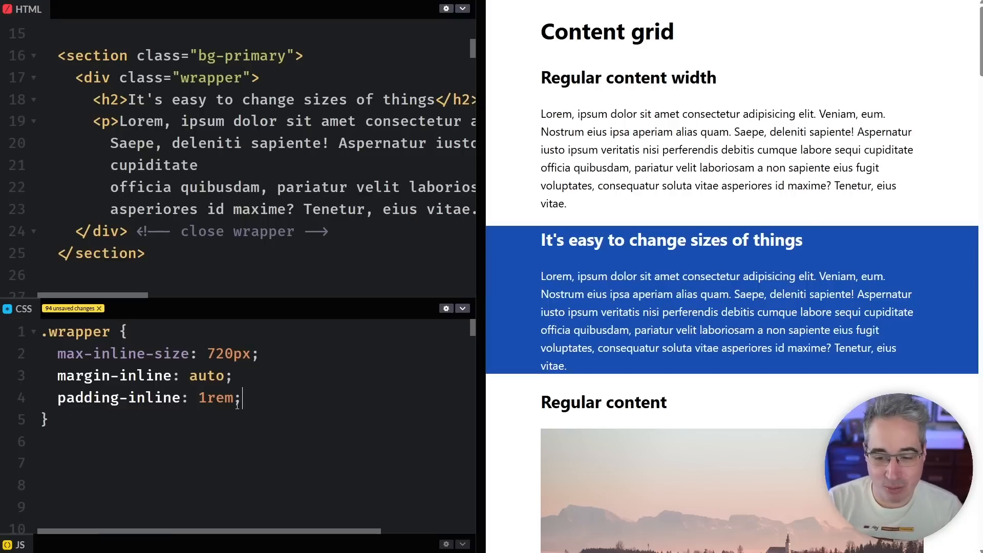
Change the padding-inline value from 1rem to 21px and scroll the preview to verify.
{"action": "double_click", "coordinate": [216, 397]}
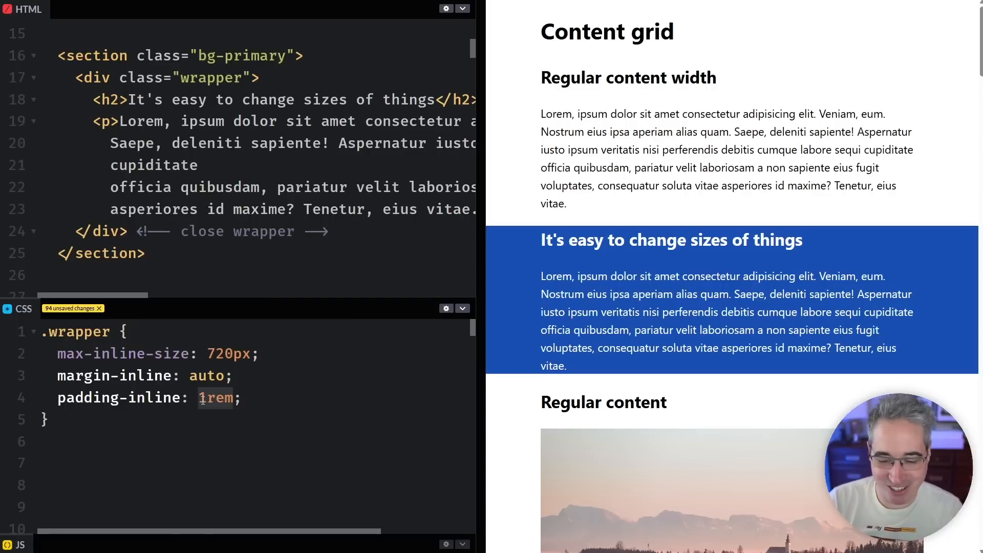
{"action": "type", "text": "21p"}
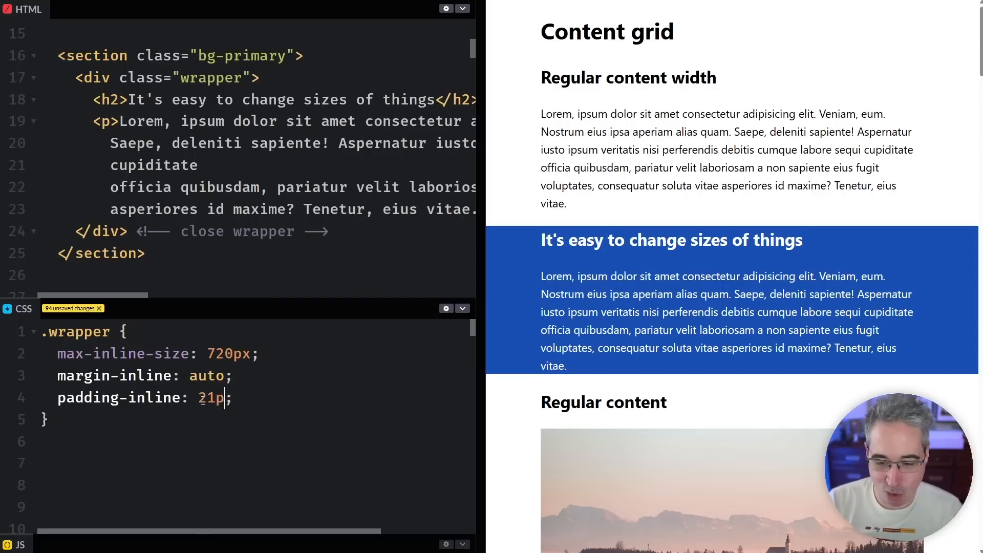
{"action": "type", "text": "x"}
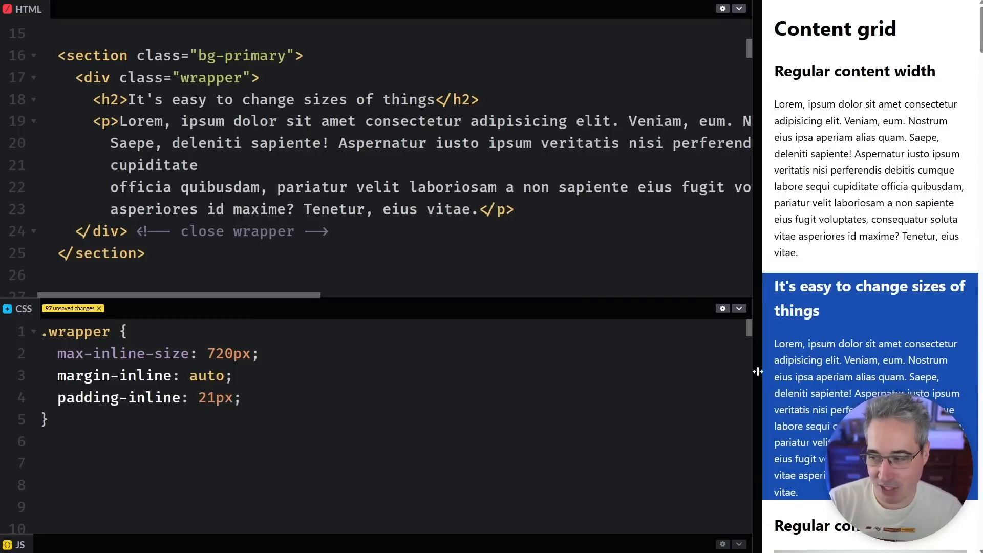
{"action": "scroll", "scroll_direction": "down", "scroll_amount": 3}
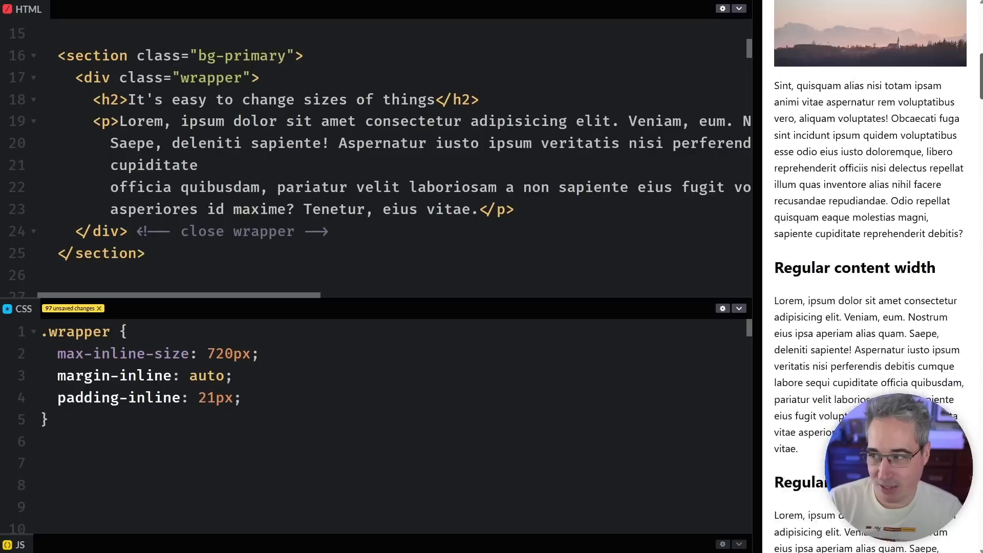
{"action": "scroll", "scroll_direction": "down", "scroll_amount": 3}
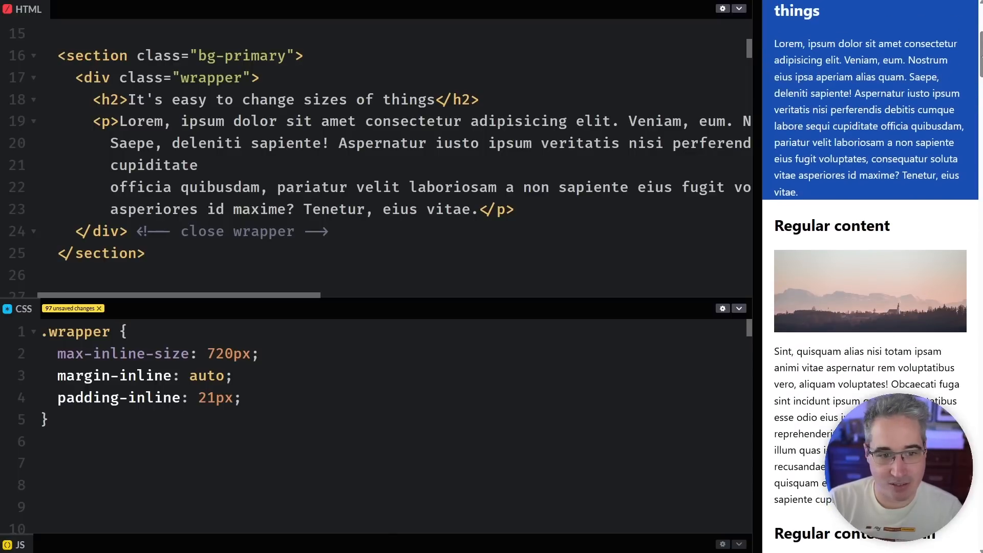
{"action": "scroll", "scroll_direction": "down", "scroll_amount": 3}
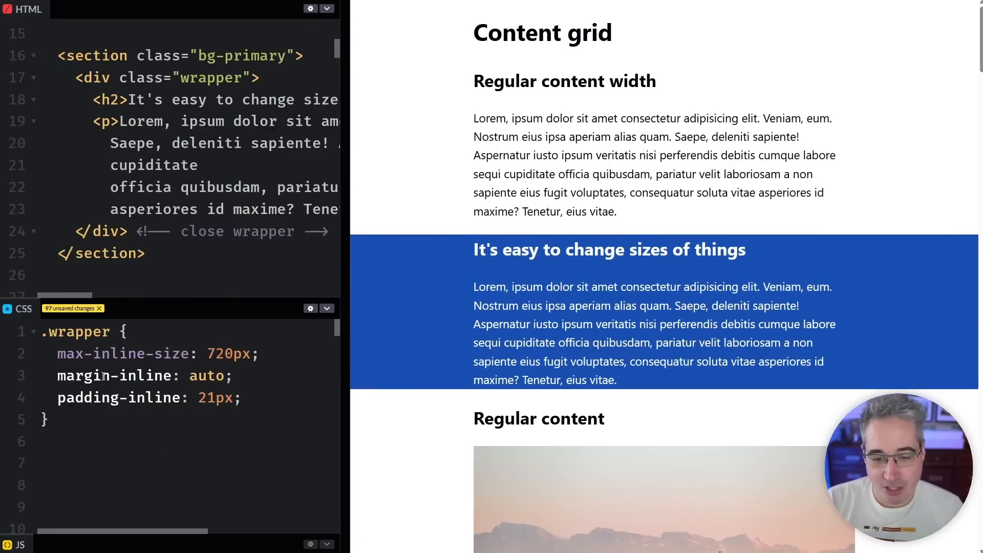
{"action": "type", "text": "container"}
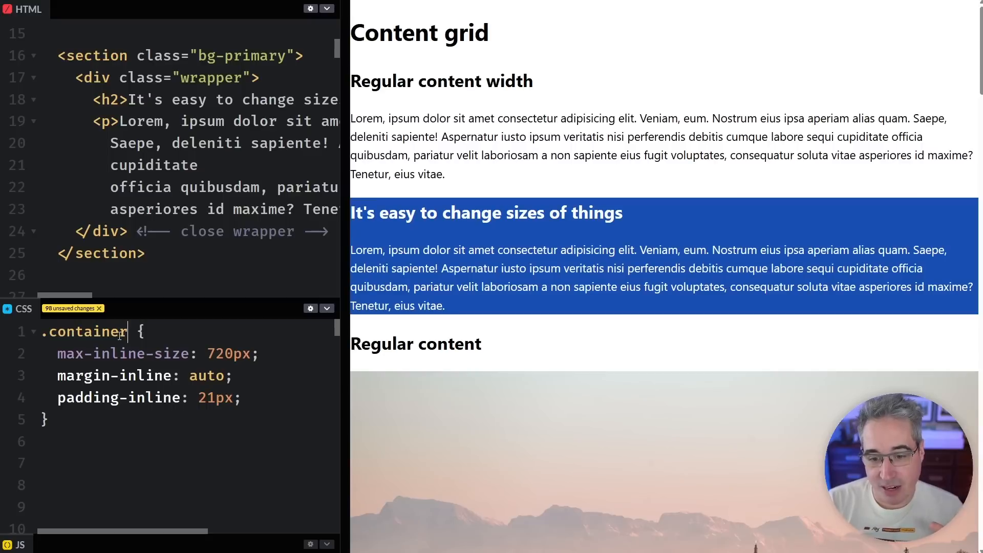
{"action": "double_click", "coordinate": [87, 332]}
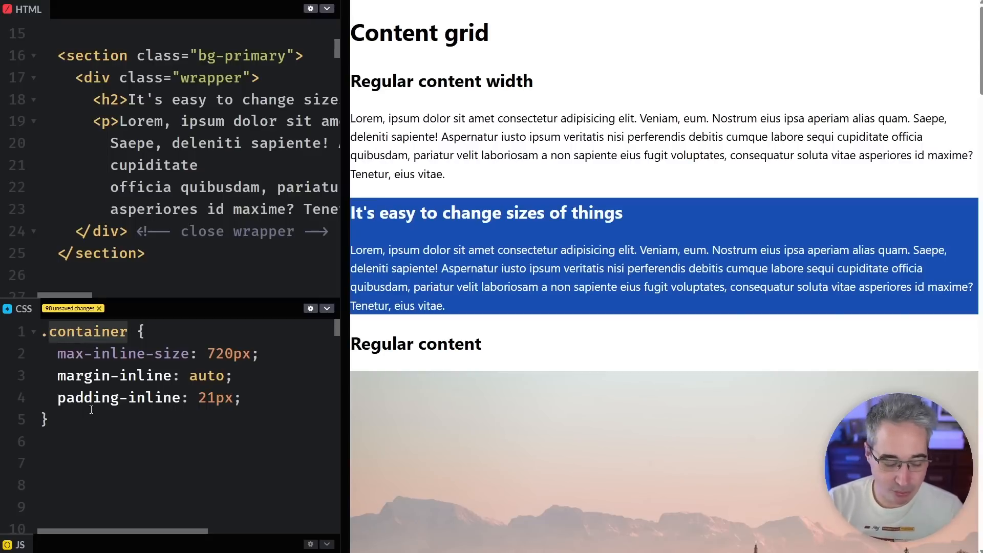
{"action": "type", "text": "wrapper"}
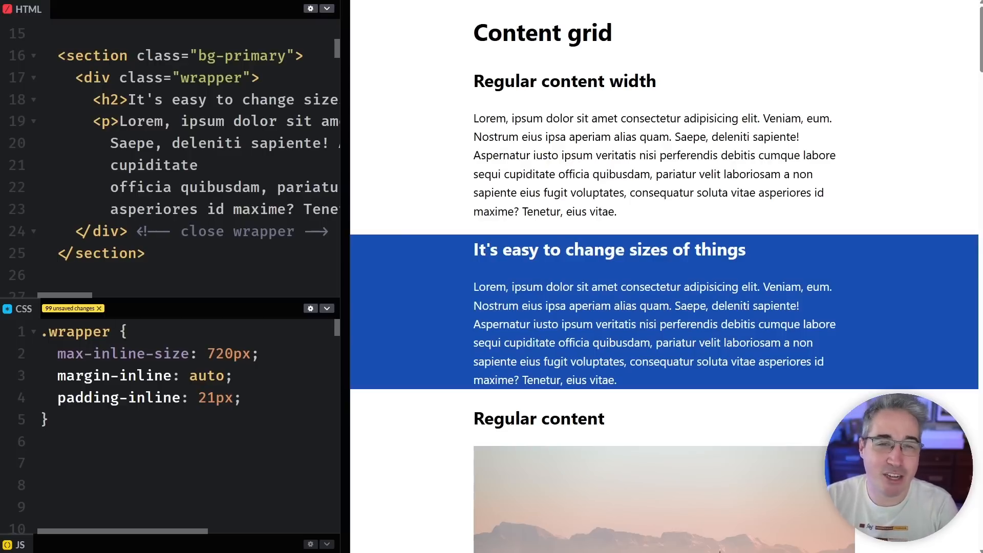
{"action": "left_click", "coordinate": [109, 332]}
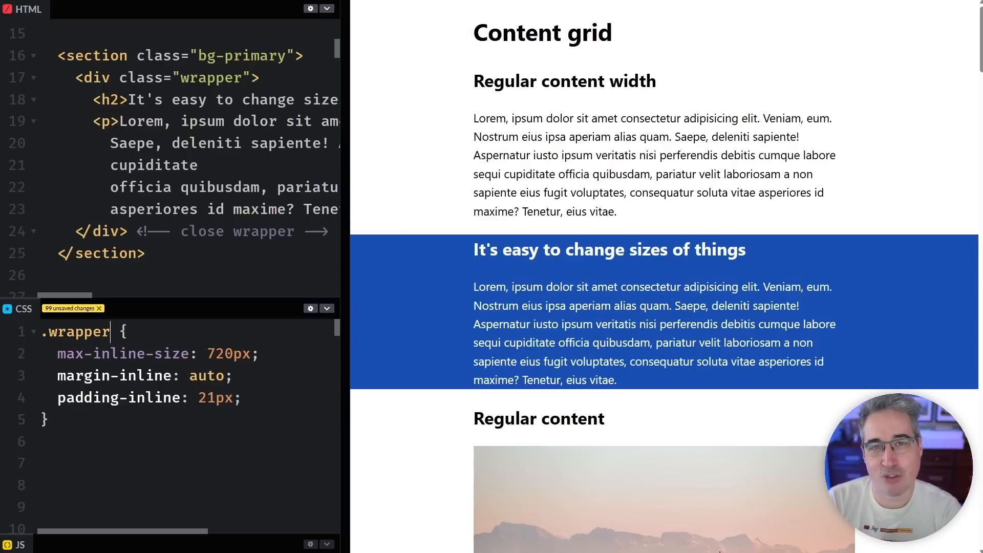